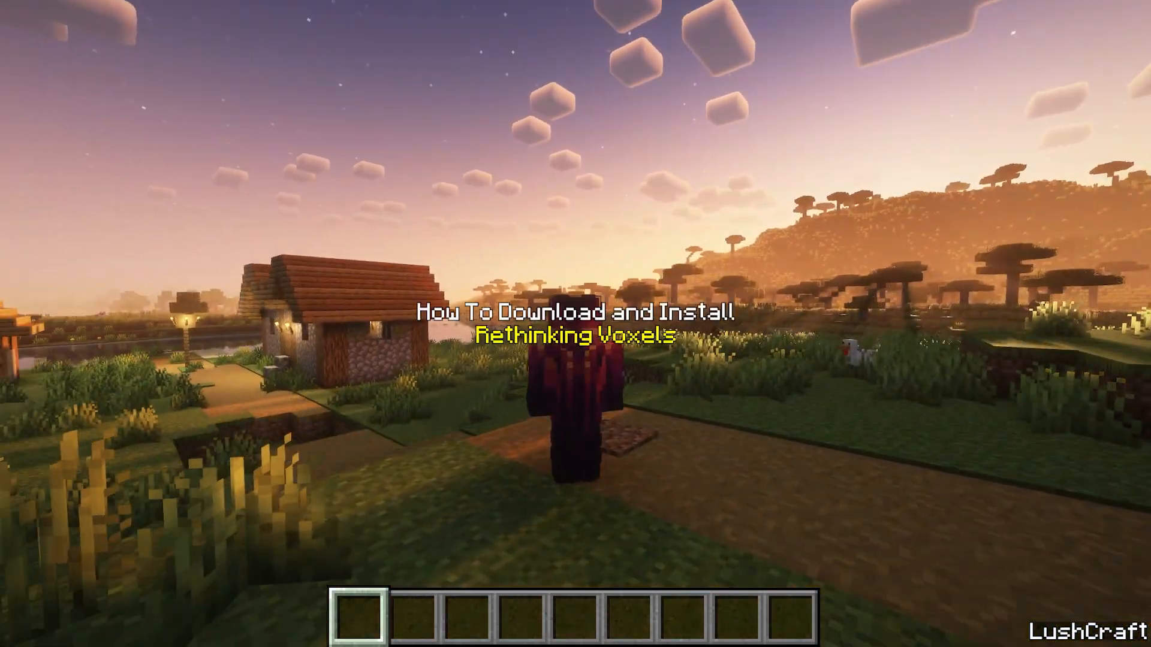
Step: Toggle the F3 debug screen, then scroll down the Rethinking Voxels article
{"action": "key", "text": "F3"}
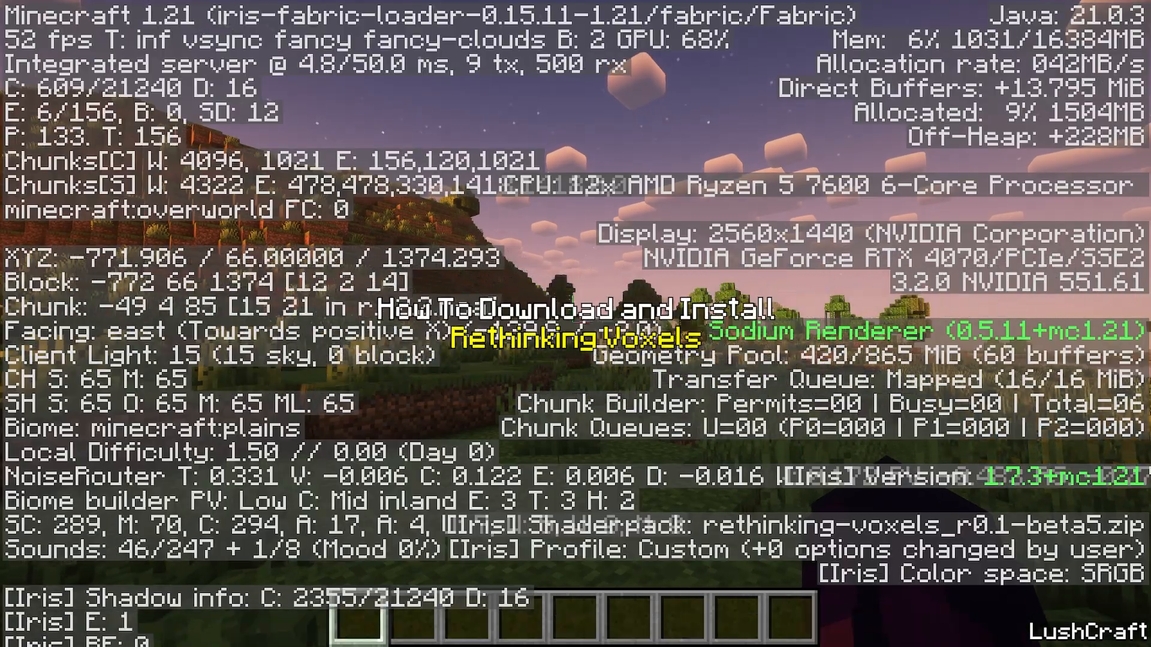
{"action": "key", "text": "F3"}
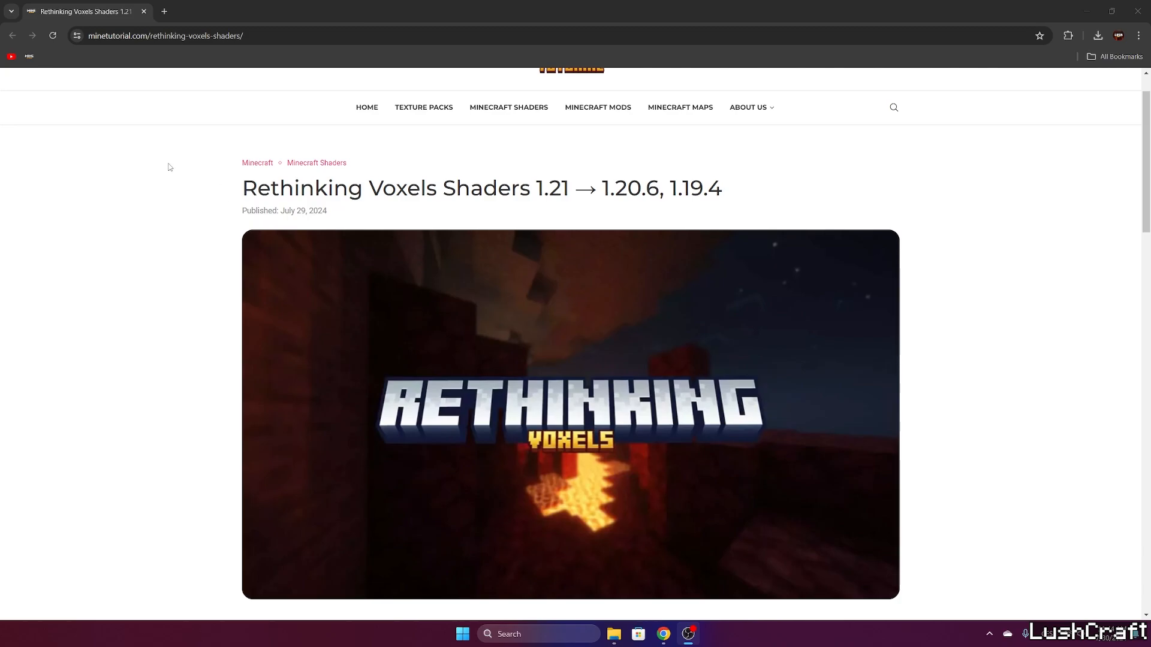
{"action": "mouse_move", "coordinate": [232, 184]}
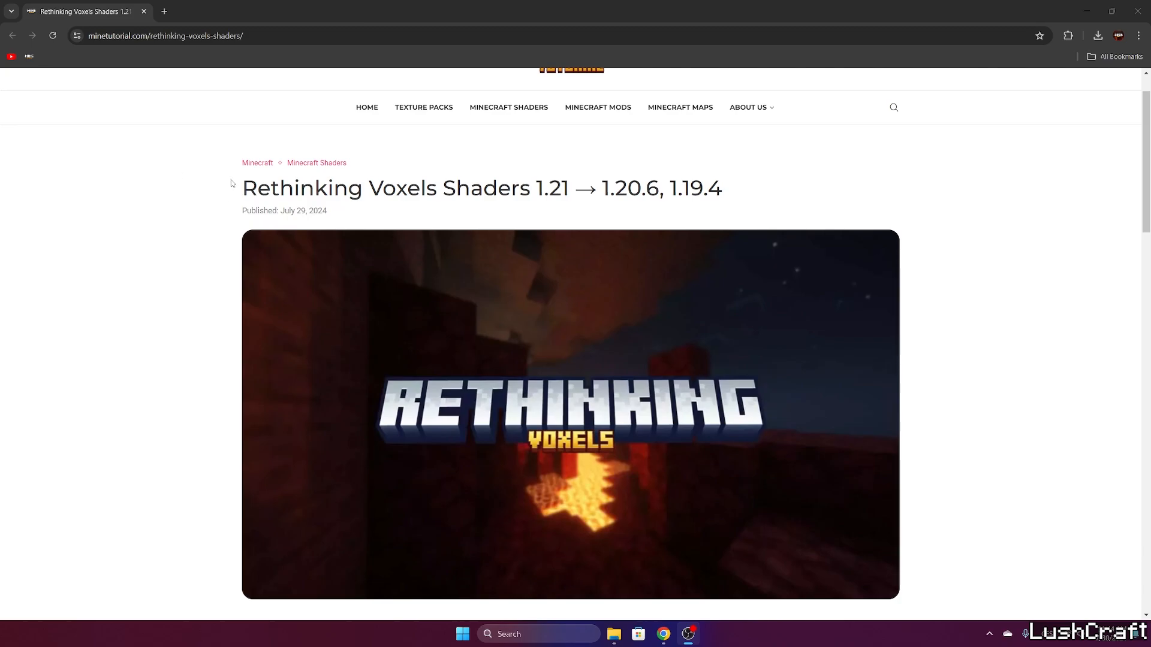
{"action": "scroll", "scroll_direction": "down", "scroll_amount": 3}
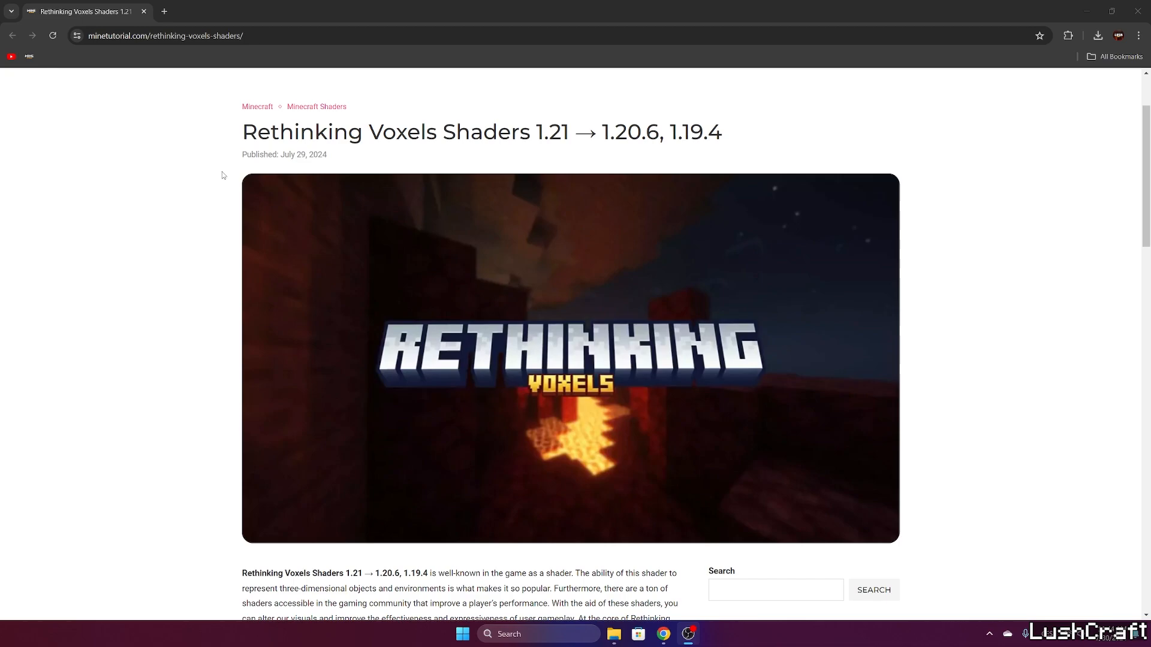
{"action": "scroll", "scroll_direction": "down", "scroll_amount": 3}
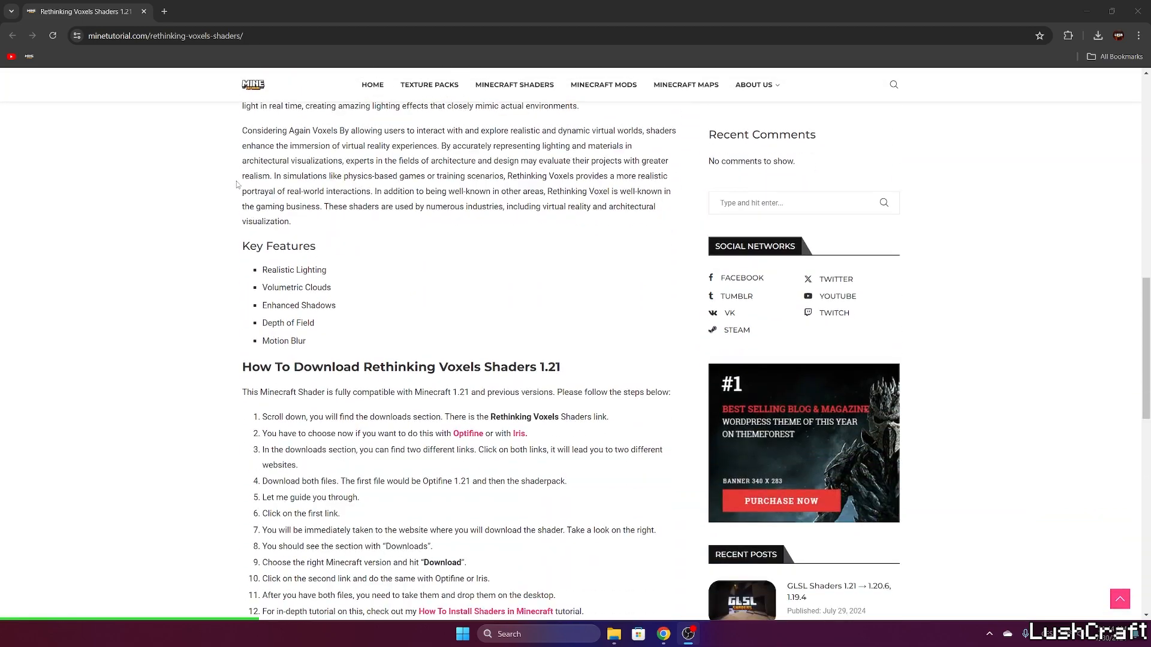
{"action": "scroll", "scroll_direction": "down", "scroll_amount": 3}
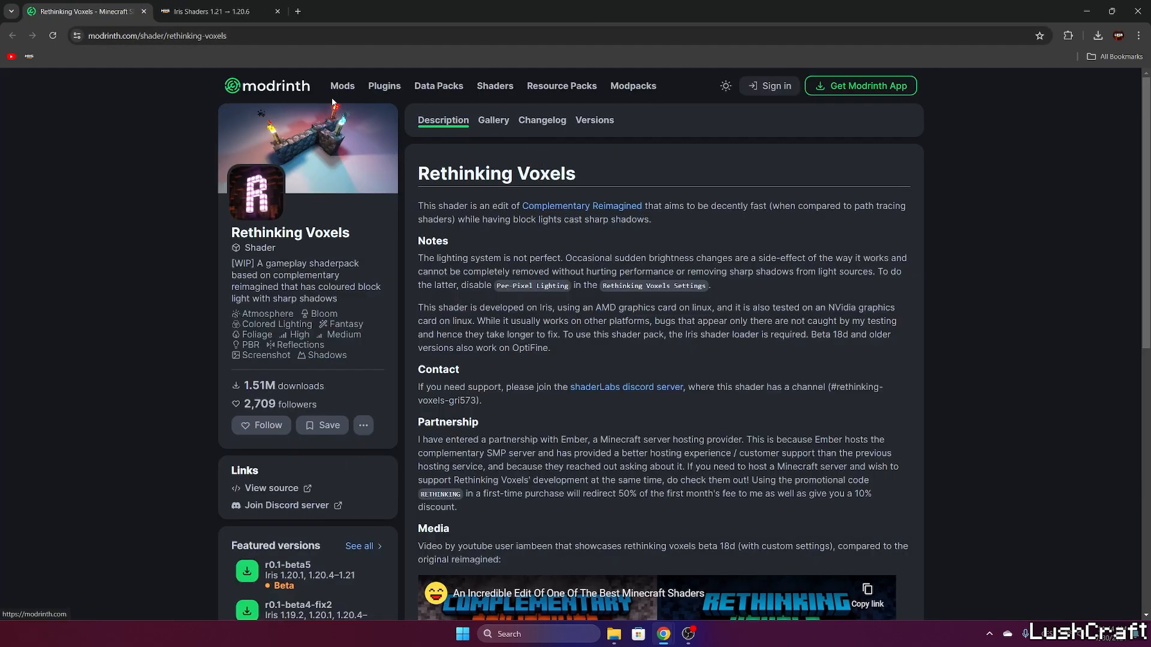
Step: Download Rethinking Voxels r0.1-beta5 from its Modrinth Versions list
{"action": "left_click", "coordinate": [594, 120]}
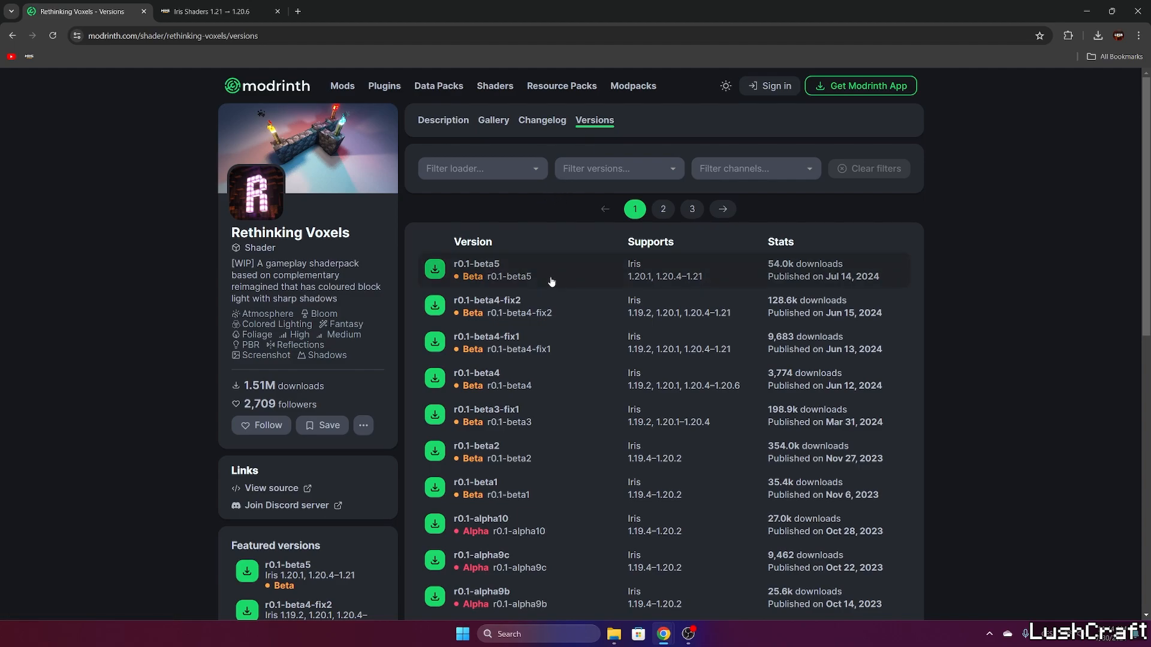
{"action": "left_click", "coordinate": [476, 269]}
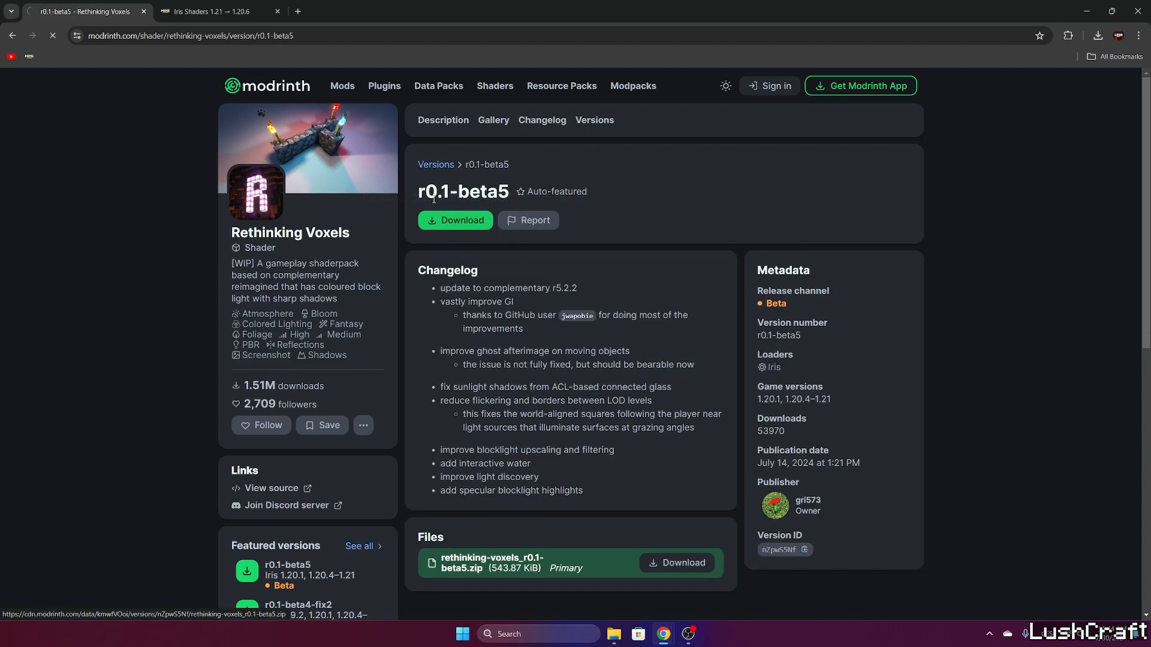
{"action": "left_click", "coordinate": [213, 10]}
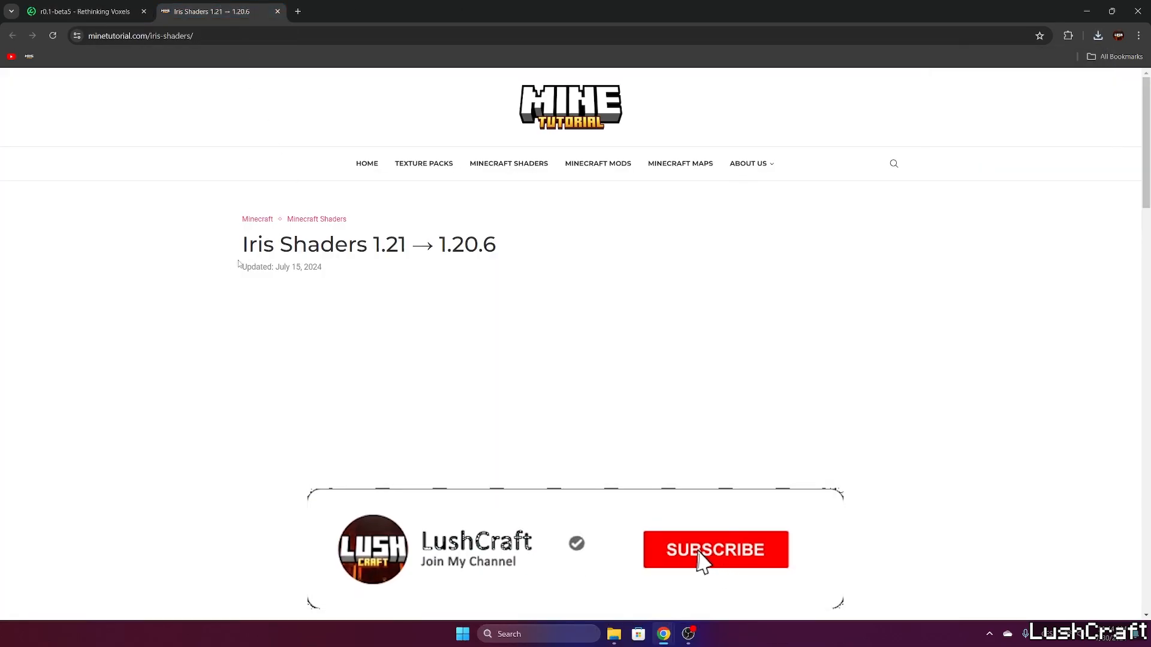
Step: Scroll to the download links and follow the 1.21.x – 1.20.x Iris Shaders link
{"action": "scroll", "scroll_direction": "down", "scroll_amount": 3}
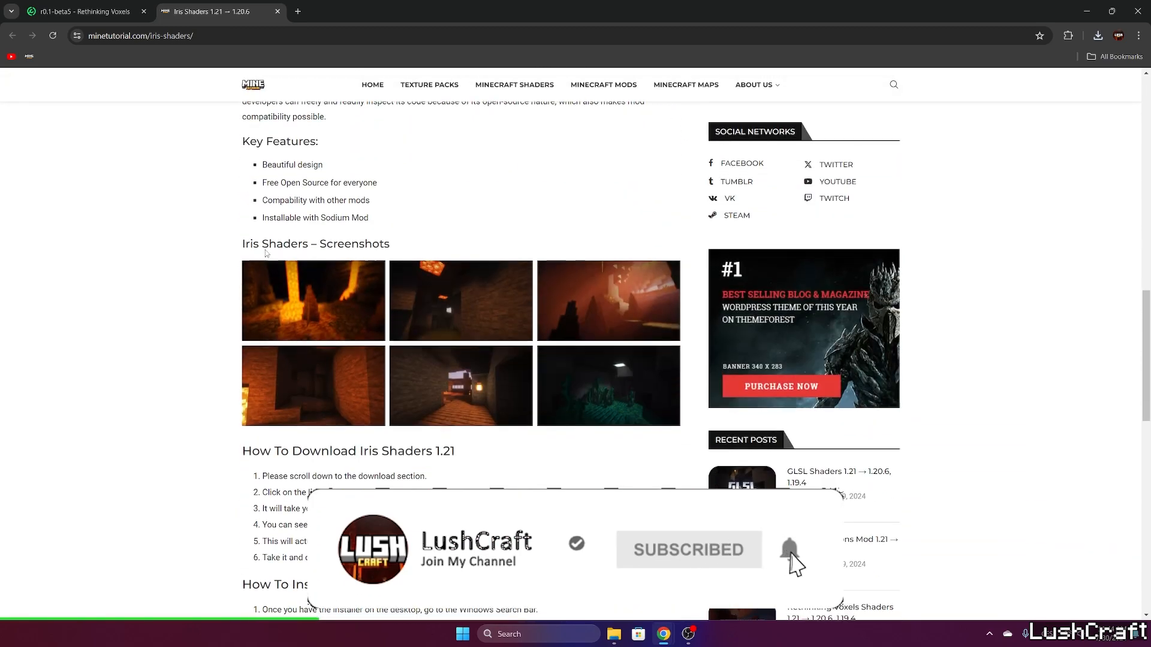
{"action": "scroll", "scroll_direction": "down", "scroll_amount": 3}
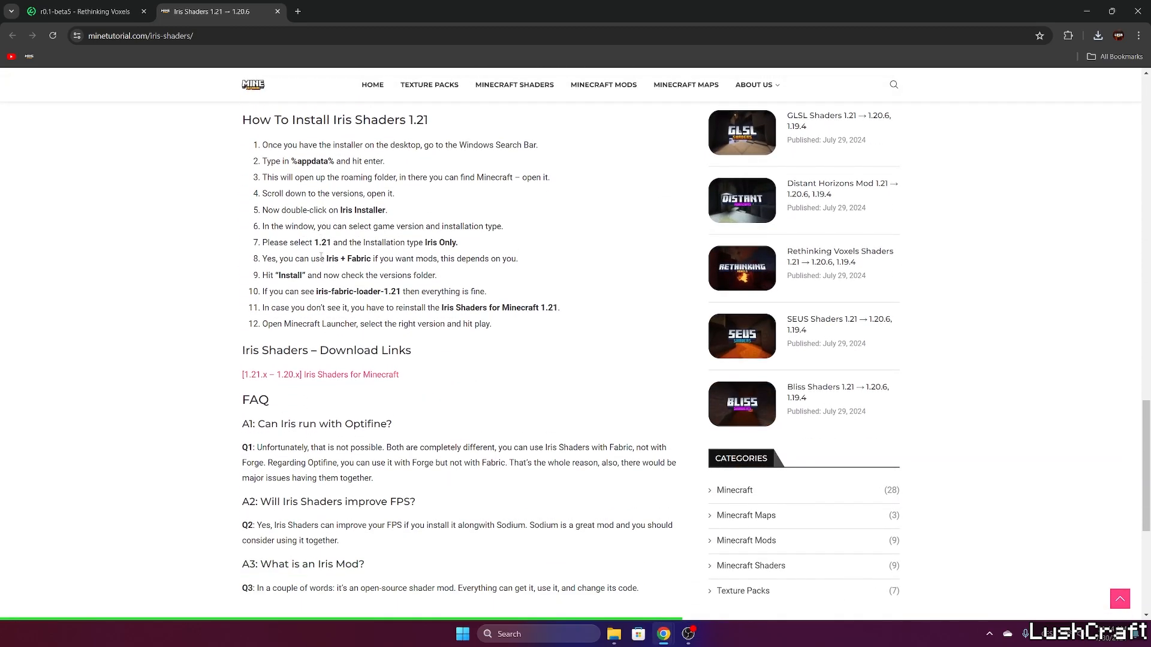
{"action": "left_click", "coordinate": [320, 374]}
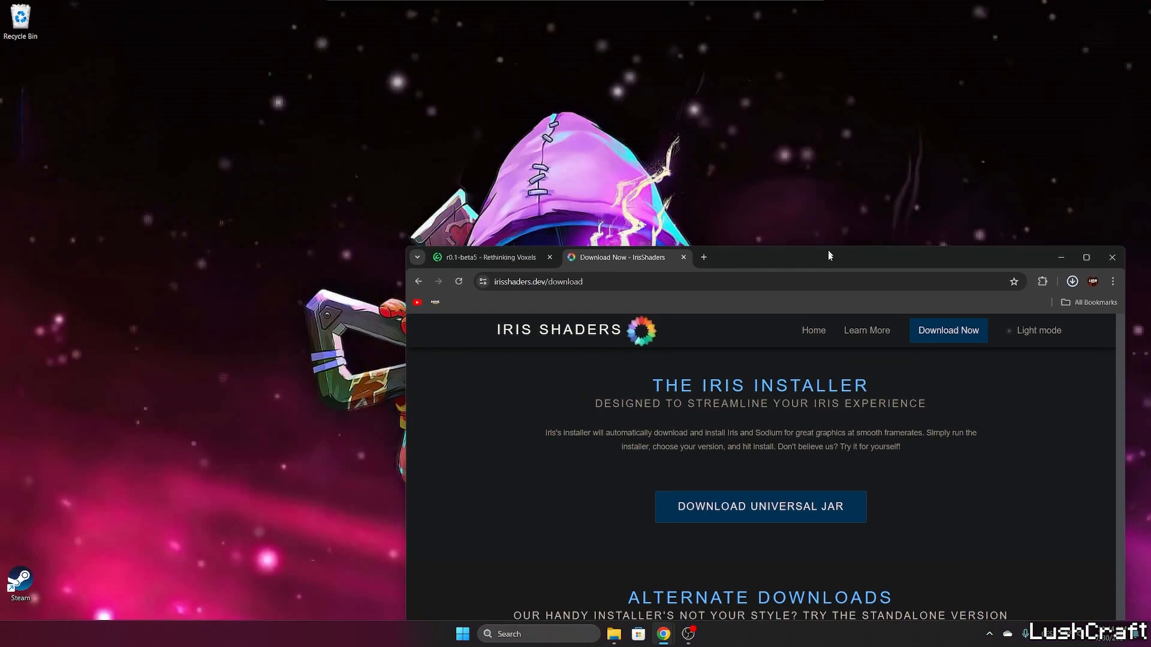
Step: Download the Iris 3.2.1 universal jar, close Chrome, and place it beside the shaderpack
{"action": "left_click", "coordinate": [1071, 281]}
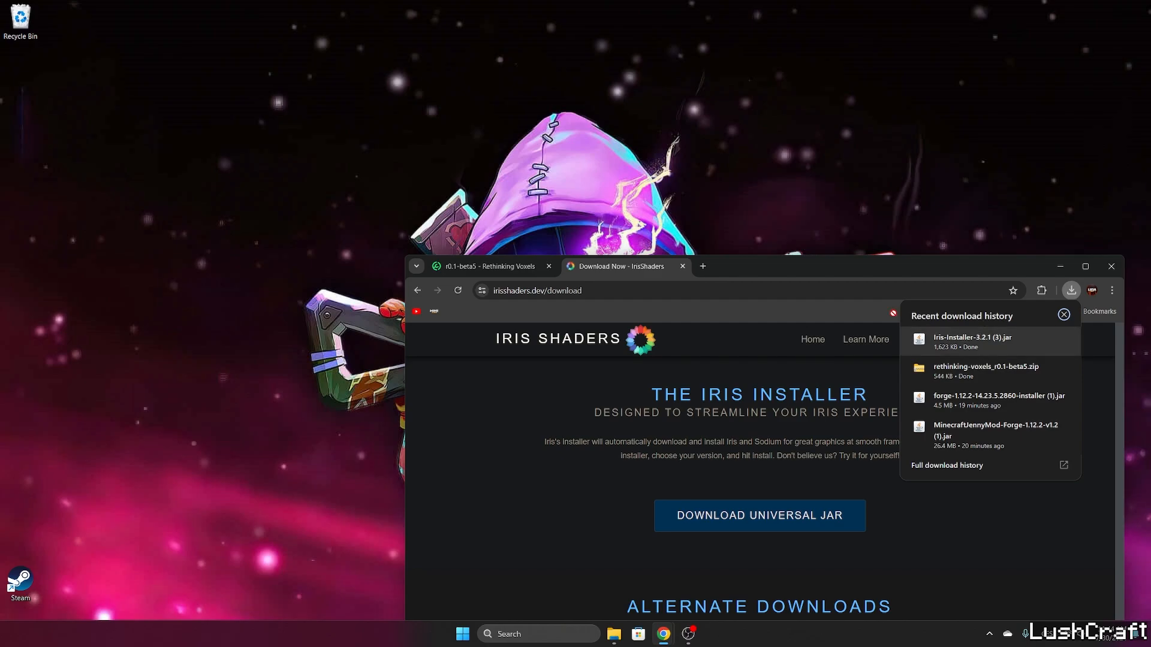
{"action": "mouse_move", "coordinate": [1111, 266]}
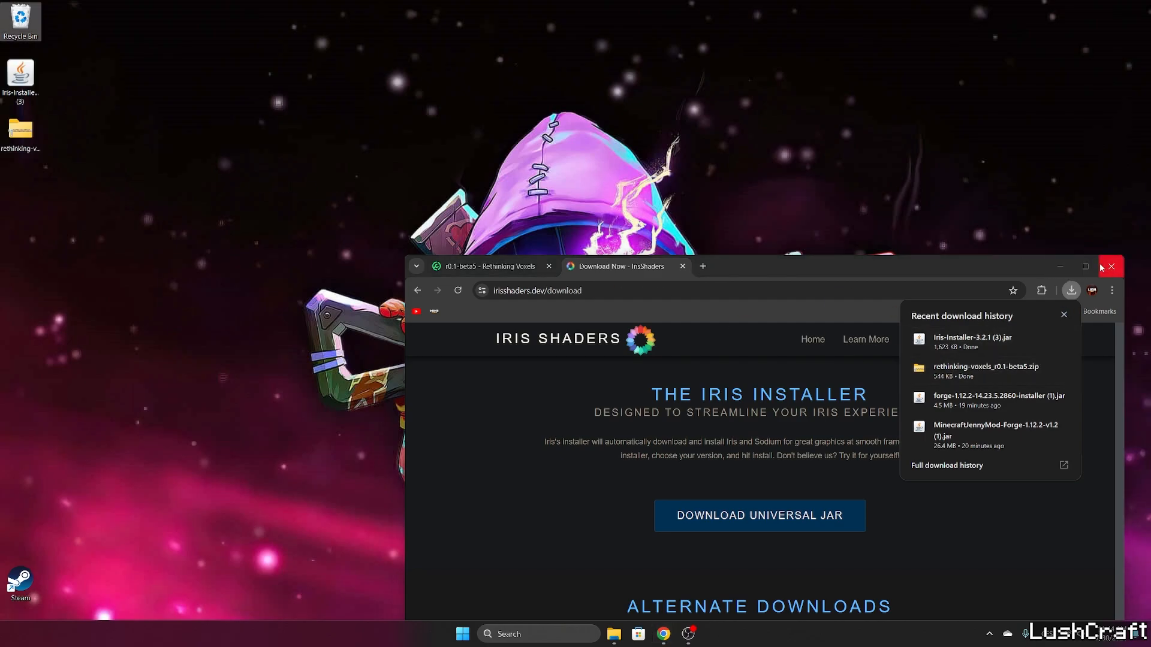
{"action": "left_click", "coordinate": [1111, 266]}
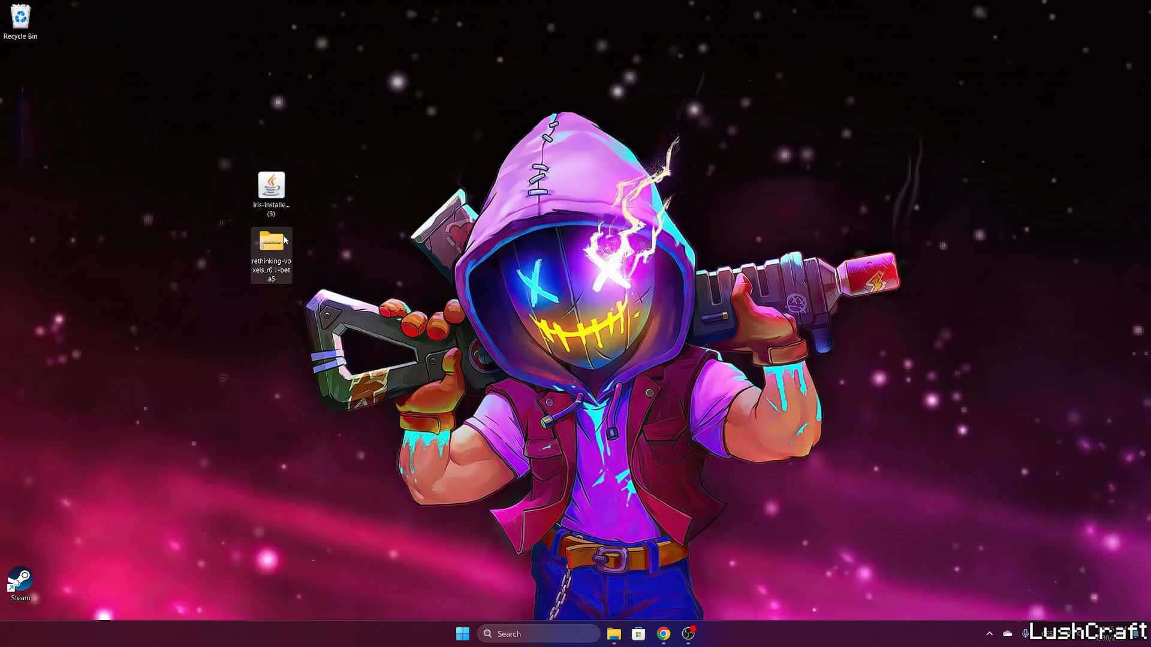
{"action": "left_click_drag", "start_coordinate": [272, 243], "coordinate": [313, 185]}
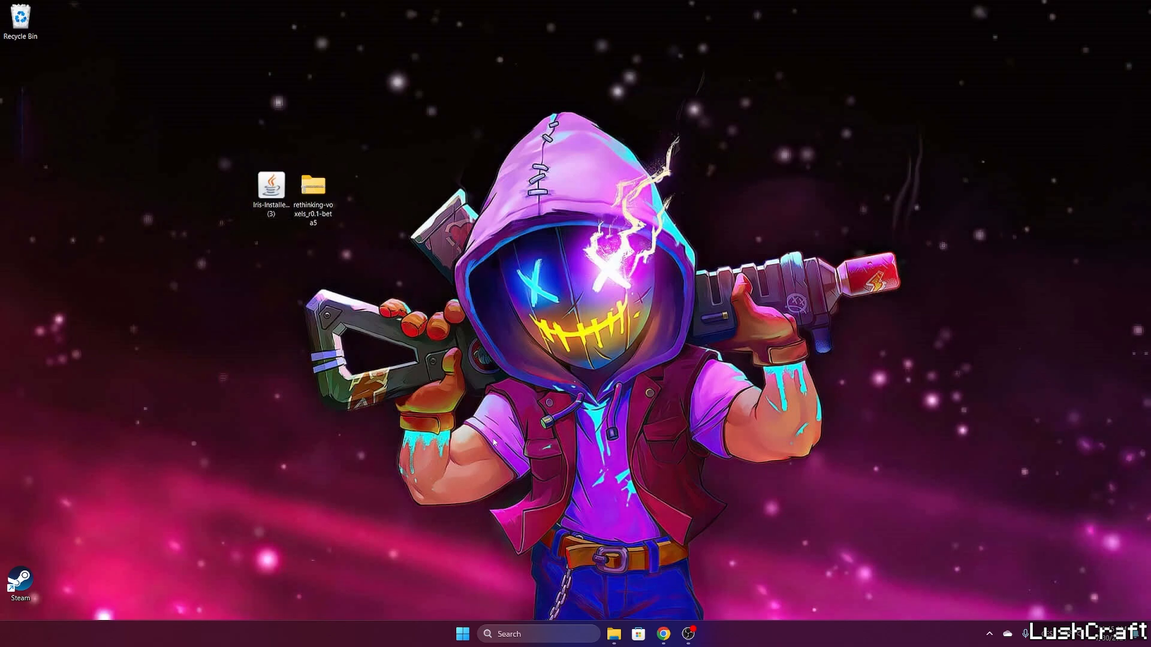
Step: Open .minecraft through a %appdata% search, scroll to versions, and launch the Iris installer
{"action": "left_click", "coordinate": [536, 633]}
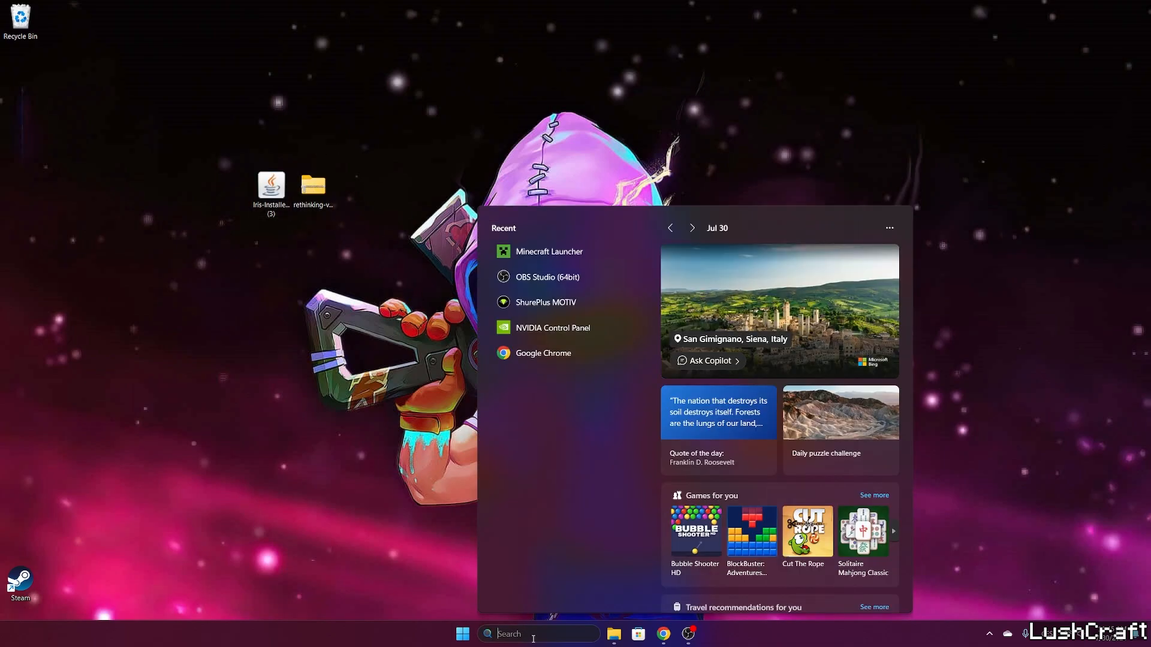
{"action": "type", "text": "%appda"}
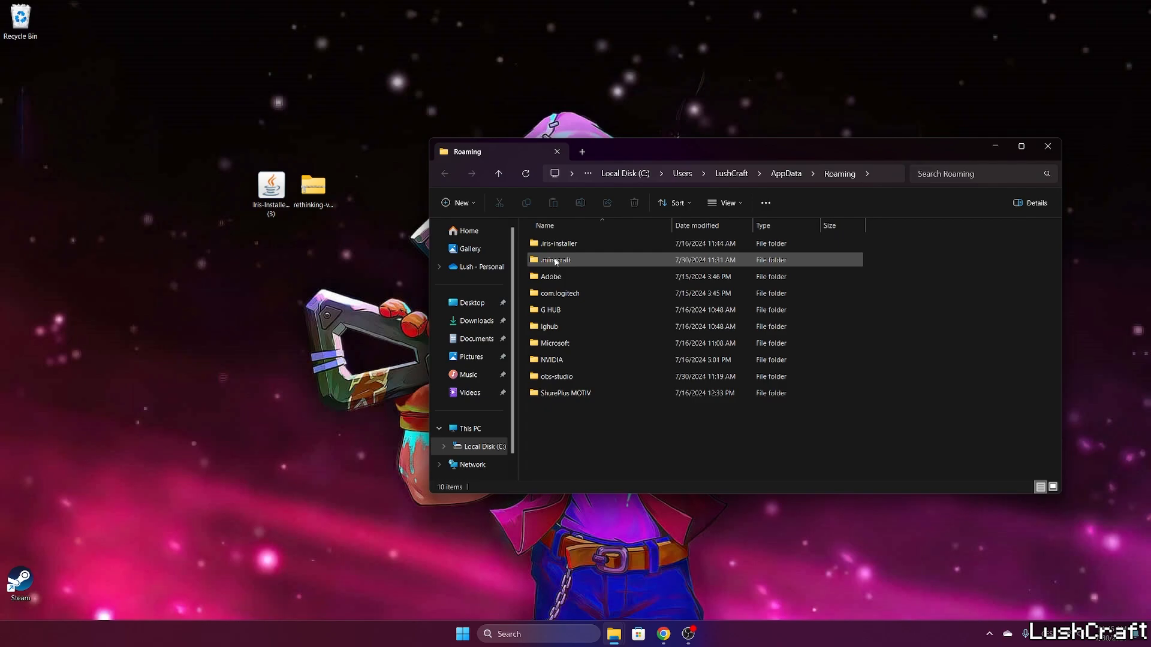
{"action": "double_click", "coordinate": [553, 260]}
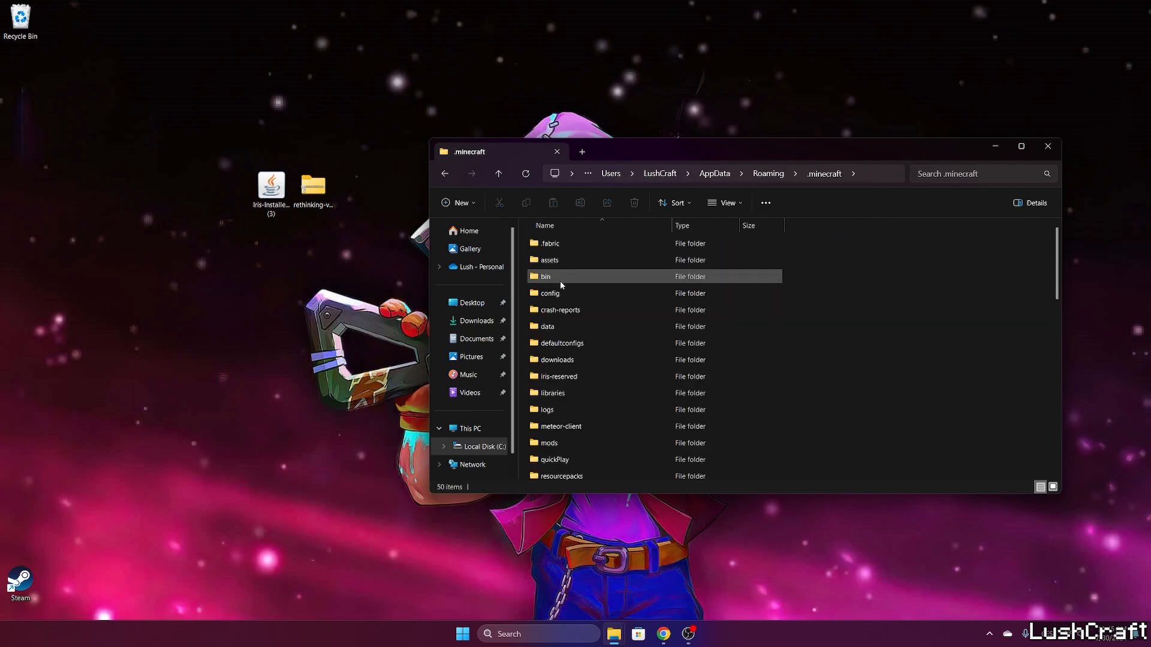
{"action": "scroll", "scroll_direction": "down", "scroll_amount": 3}
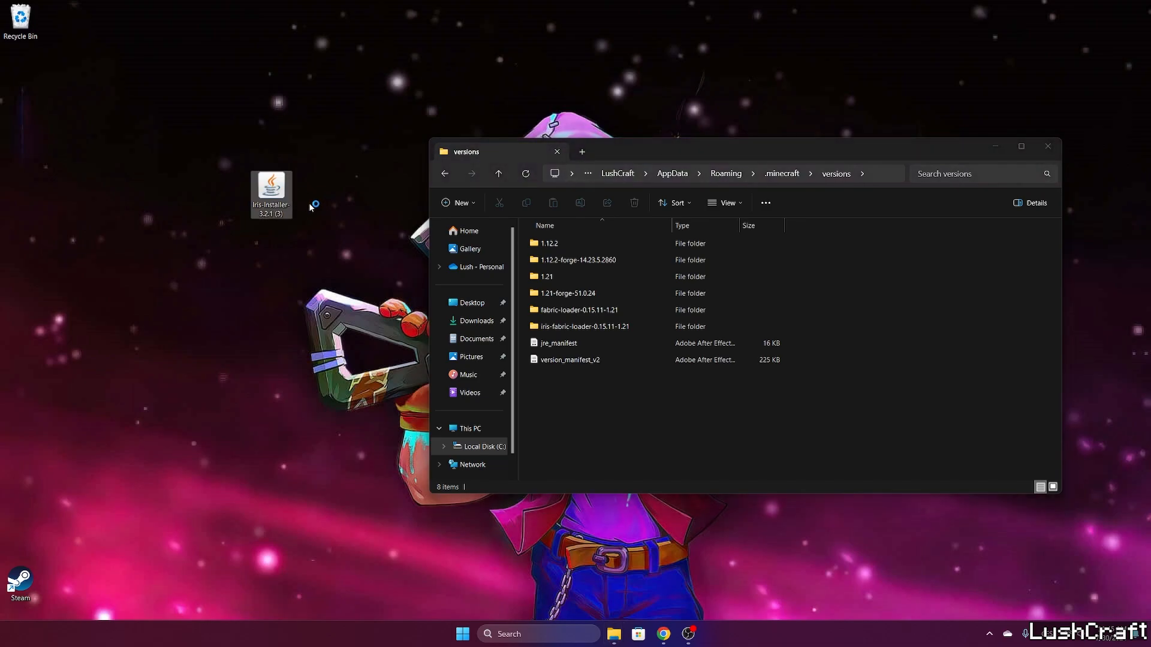
{"action": "double_click", "coordinate": [271, 192]}
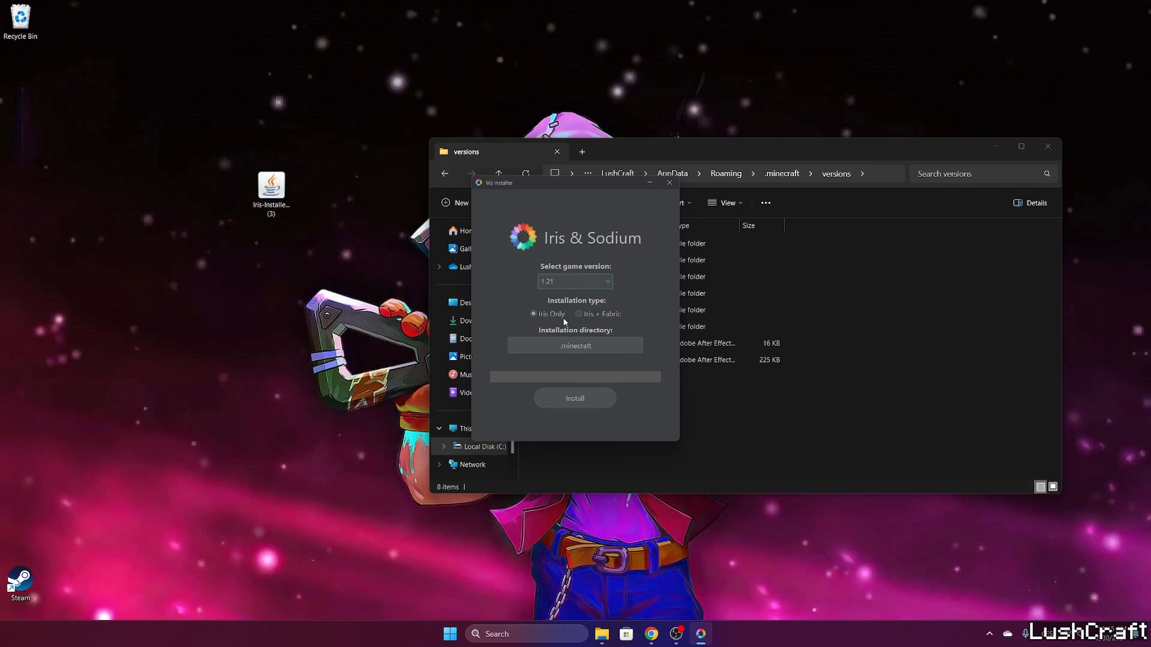
{"action": "mouse_move", "coordinate": [605, 314]}
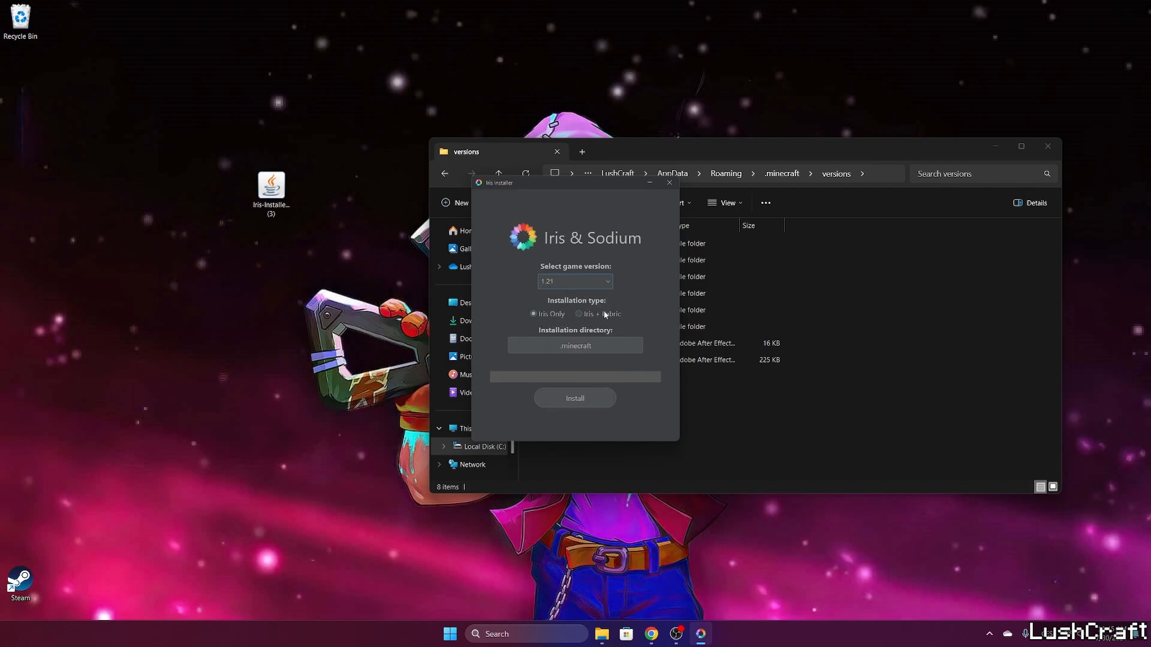
Step: Switch the installation type to Iris Only, install for 1.21, and close the installer
{"action": "left_click", "coordinate": [579, 314]}
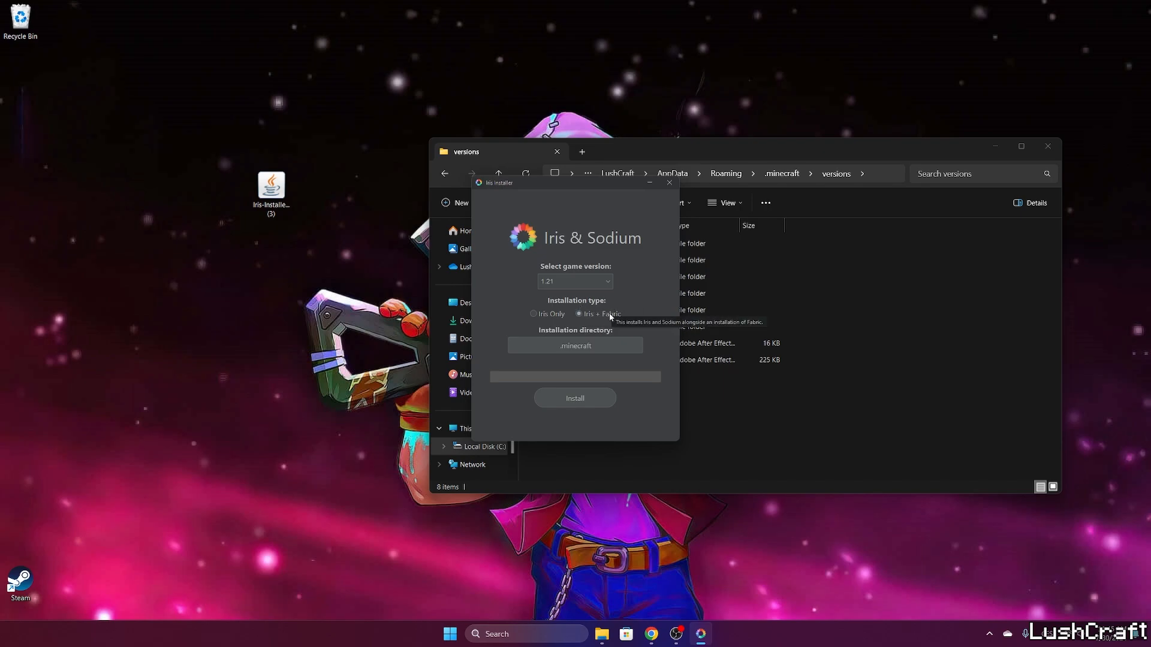
{"action": "mouse_move", "coordinate": [591, 328]}
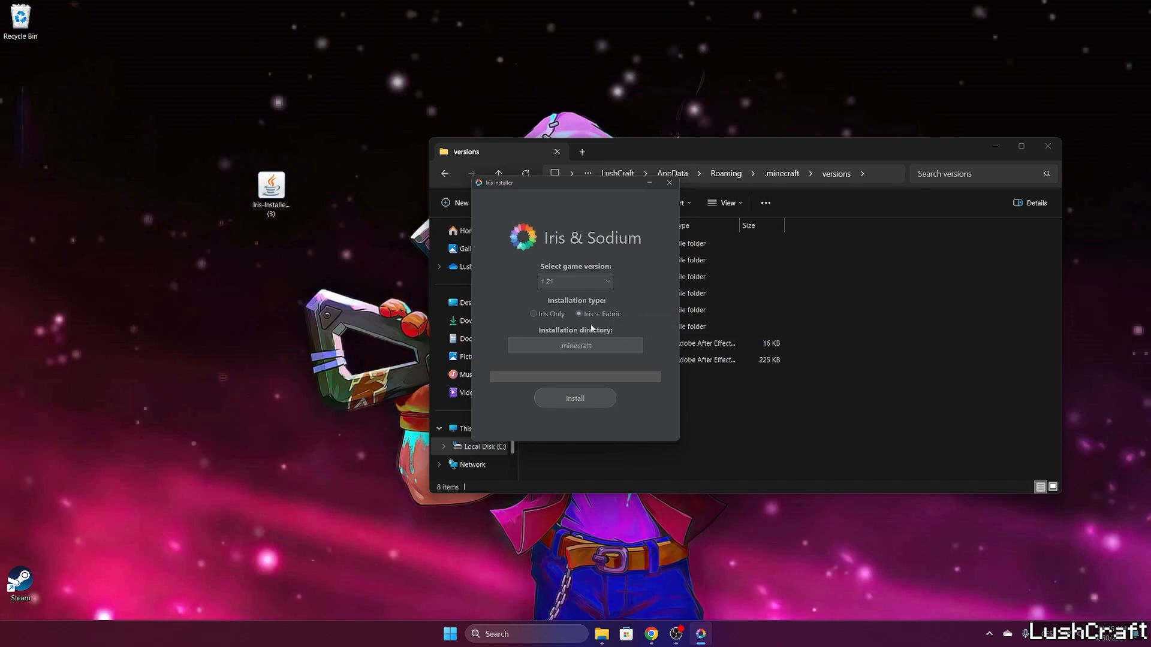
{"action": "mouse_move", "coordinate": [677, 325]}
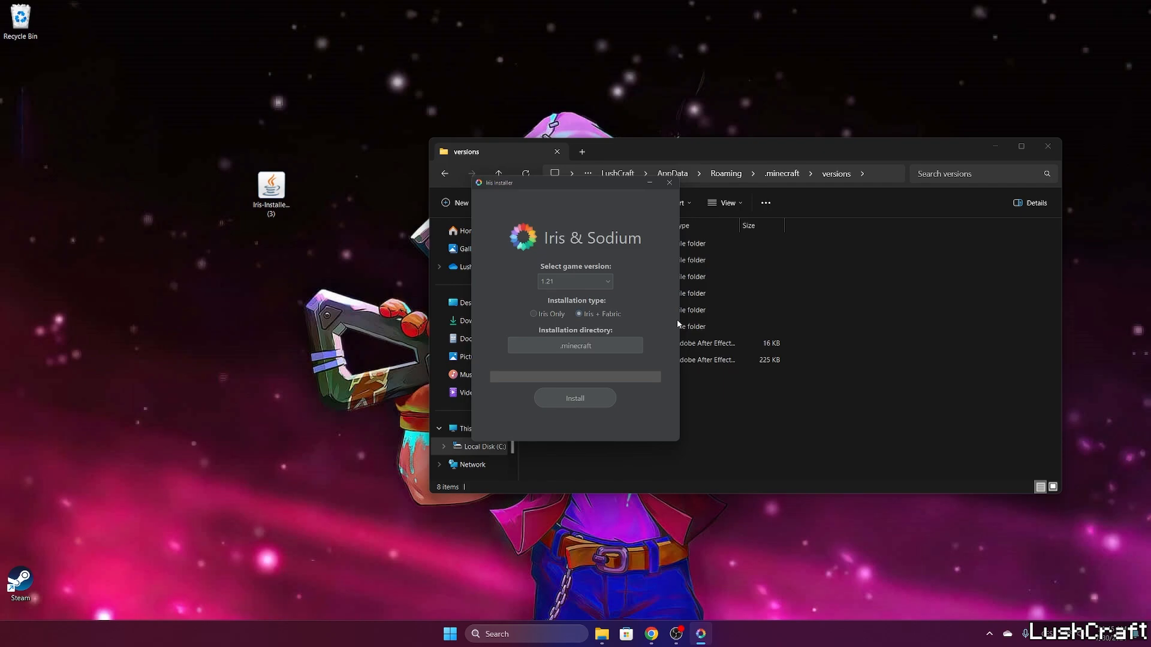
{"action": "mouse_move", "coordinate": [582, 296]}
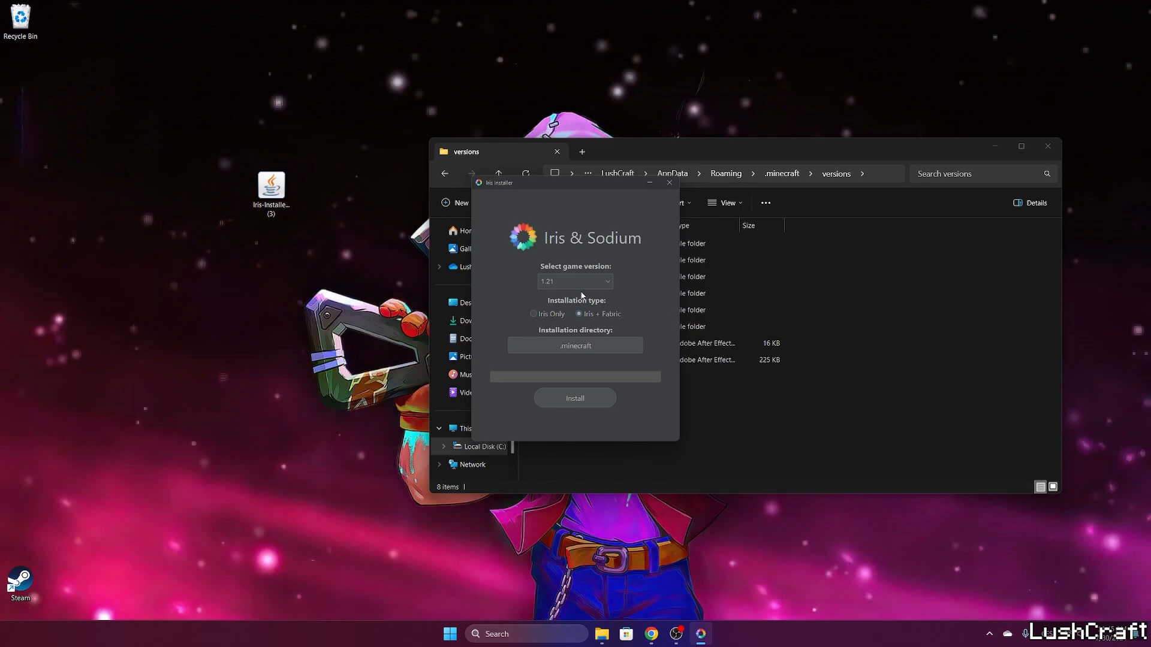
{"action": "mouse_move", "coordinate": [653, 309]}
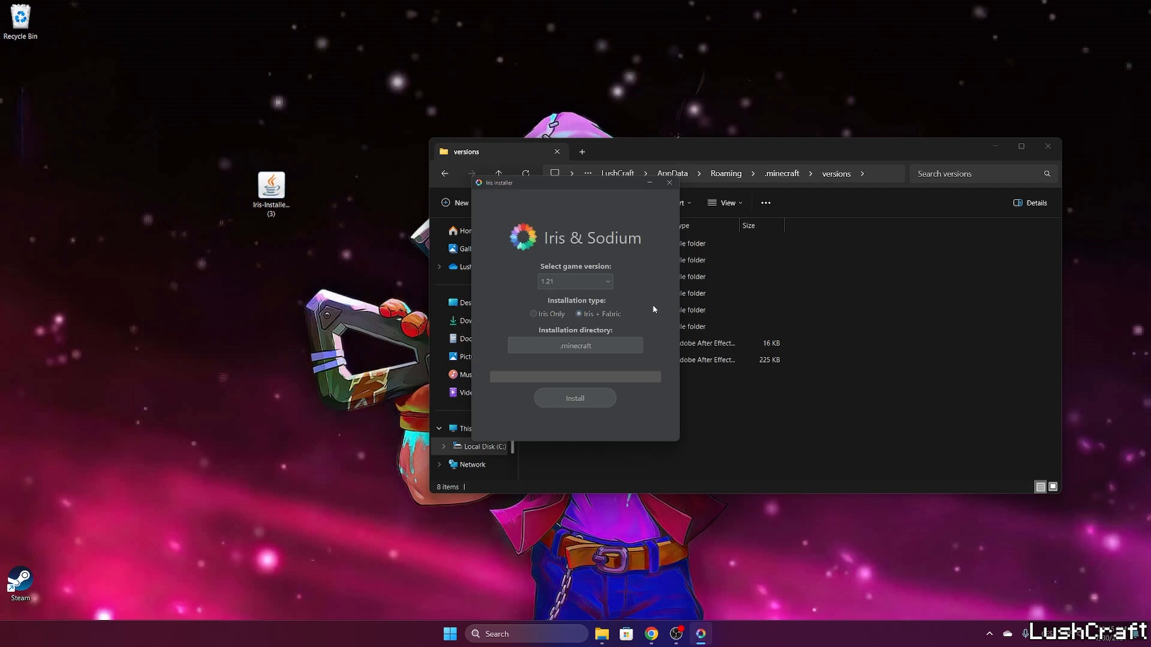
{"action": "left_click", "coordinate": [533, 314]}
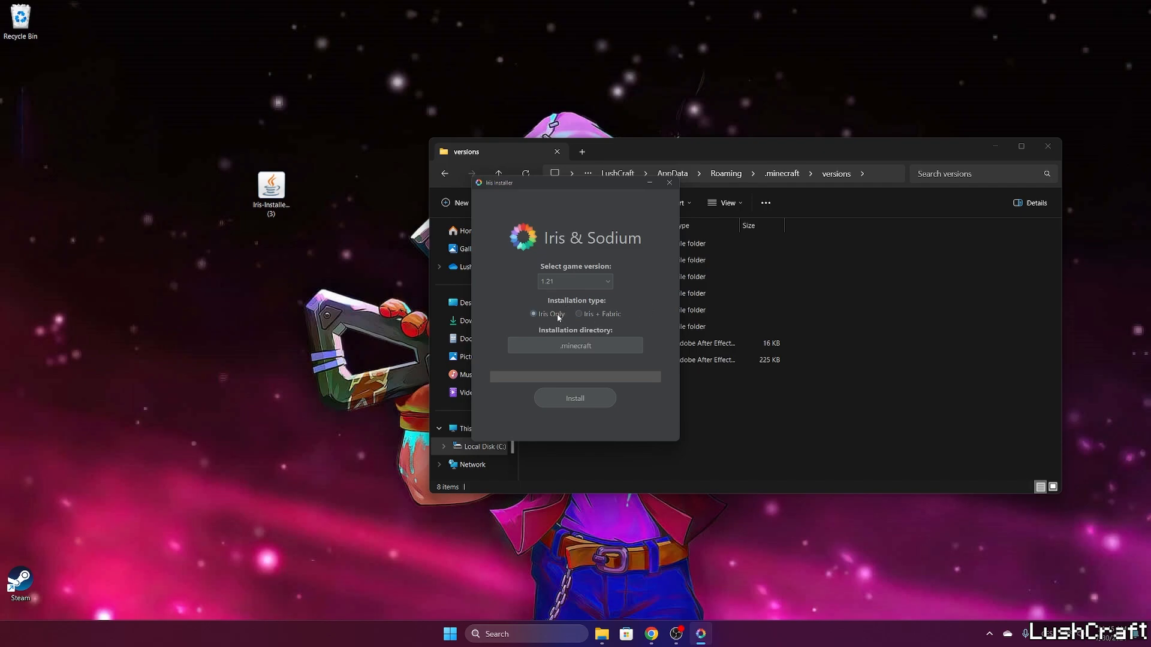
{"action": "mouse_move", "coordinate": [543, 333]}
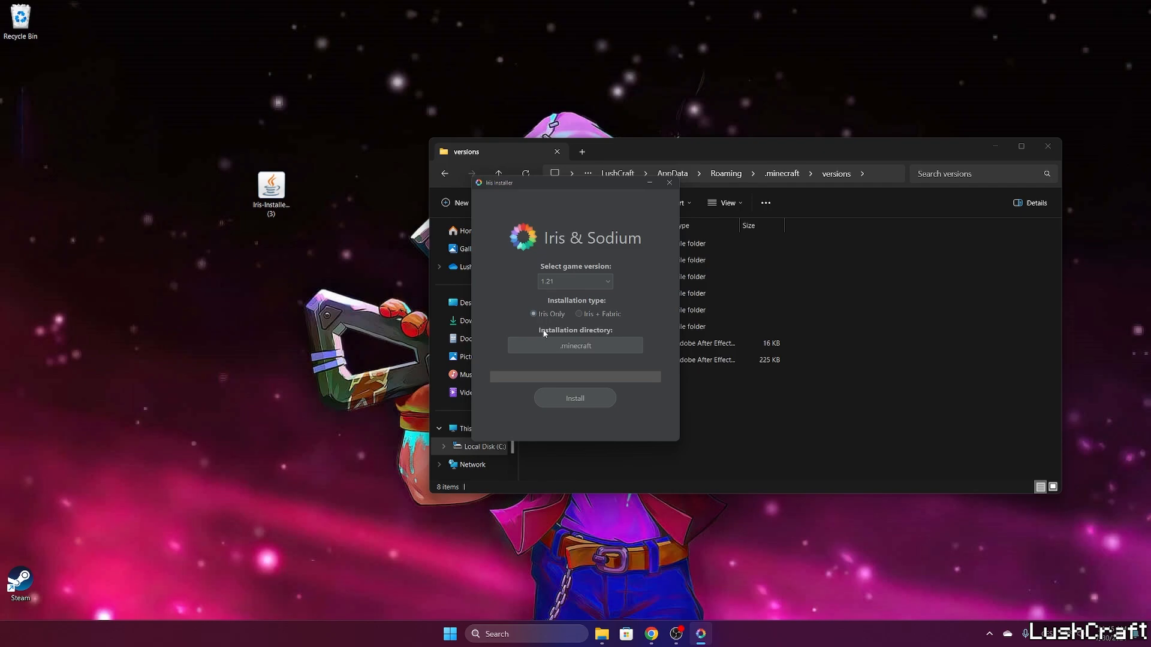
{"action": "left_click", "coordinate": [575, 399]}
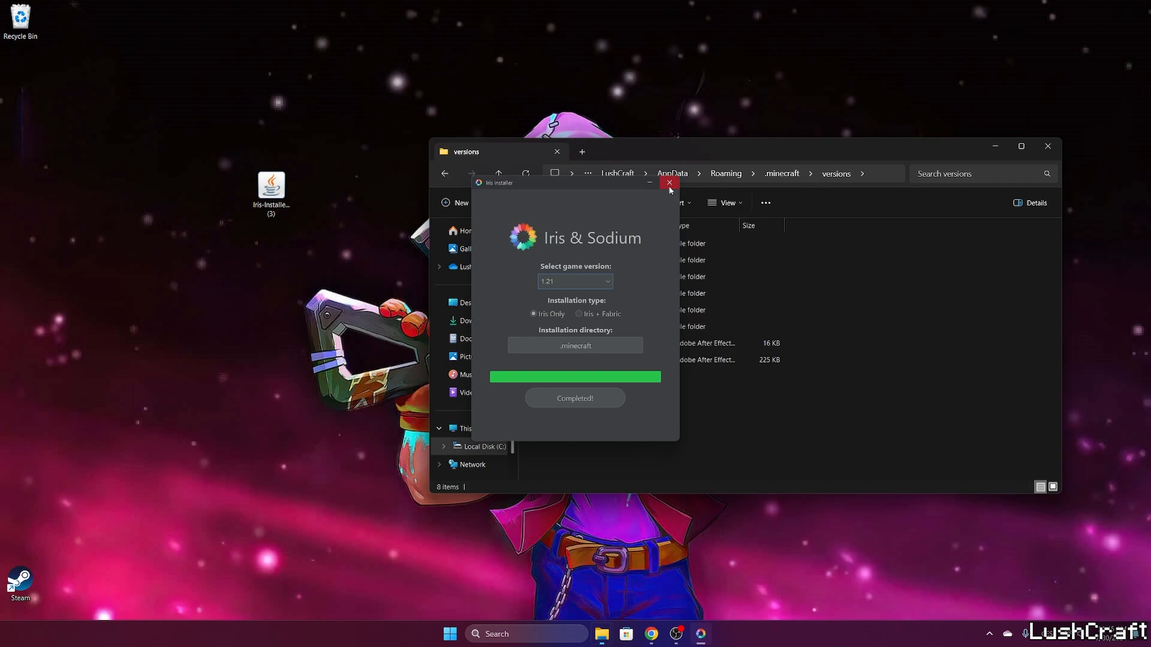
{"action": "left_click", "coordinate": [668, 182]}
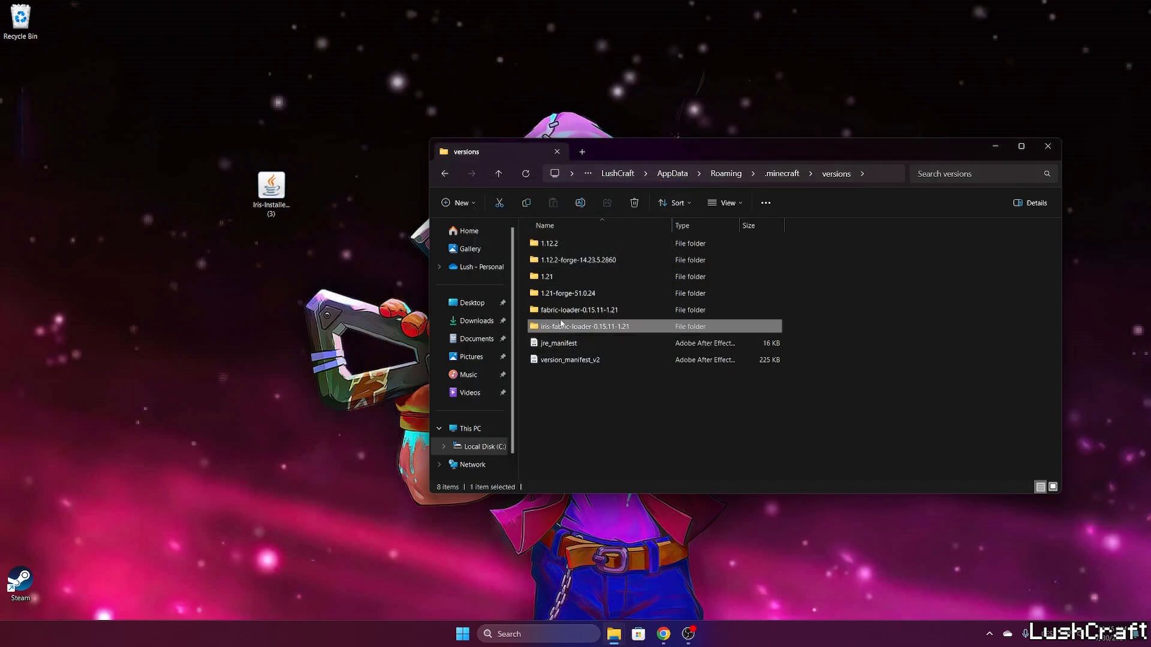
{"action": "mouse_move", "coordinate": [635, 331]}
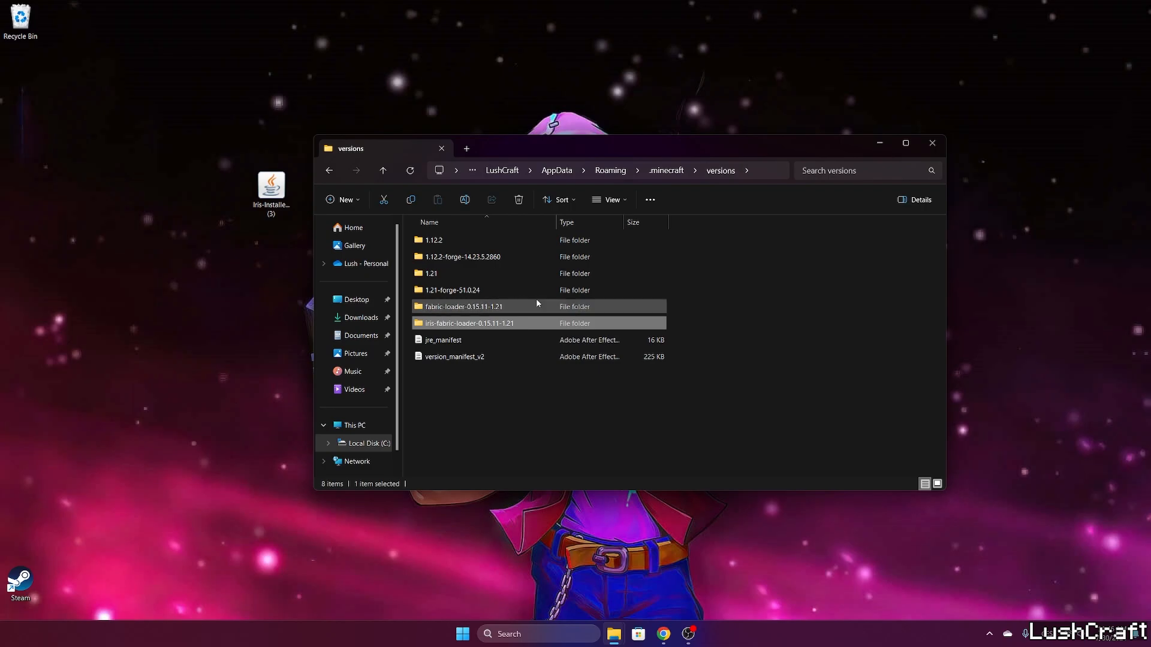
Step: Confirm iris-fabric-loader-0.15.11-1.21 exists, then launch the Minecraft Launcher from the taskbar
{"action": "left_click", "coordinate": [462, 634]}
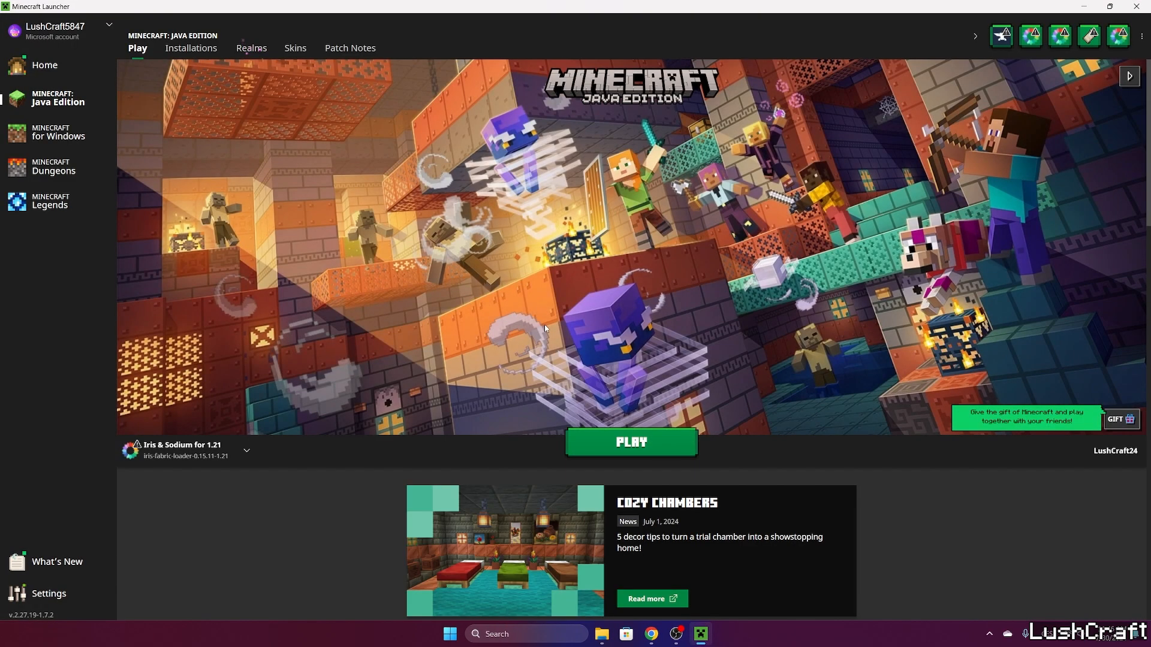
Step: Press PLAY on the Iris & Sodium for 1.21 installation and load Fabric
{"action": "left_click", "coordinate": [246, 450]}
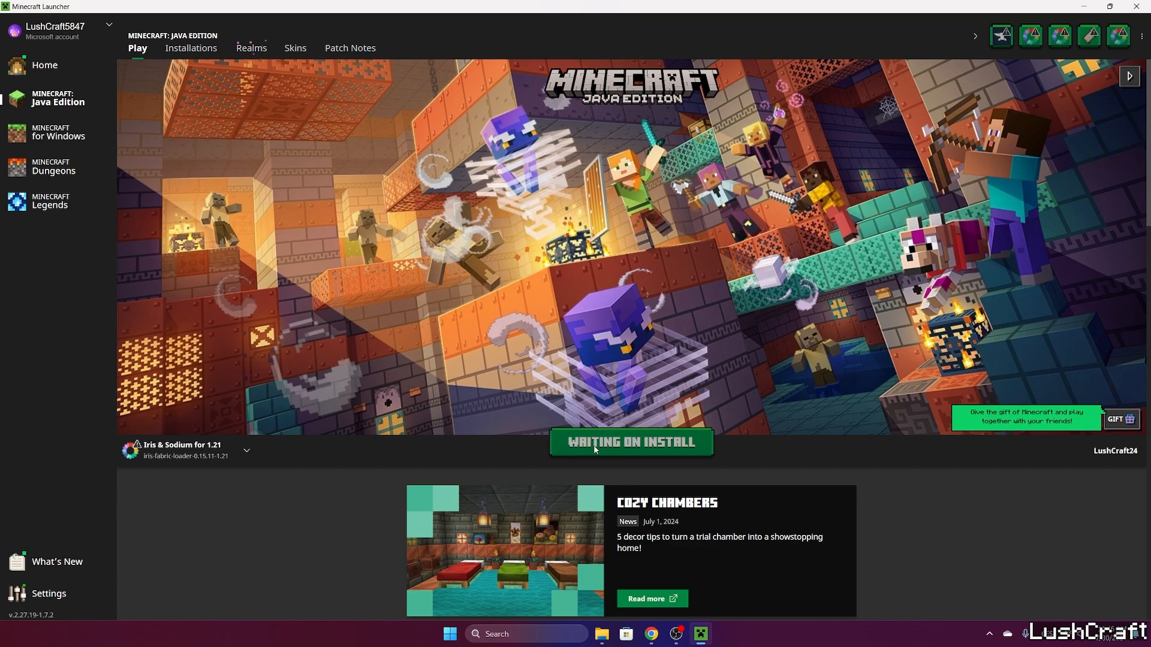
{"action": "left_click", "coordinate": [629, 442]}
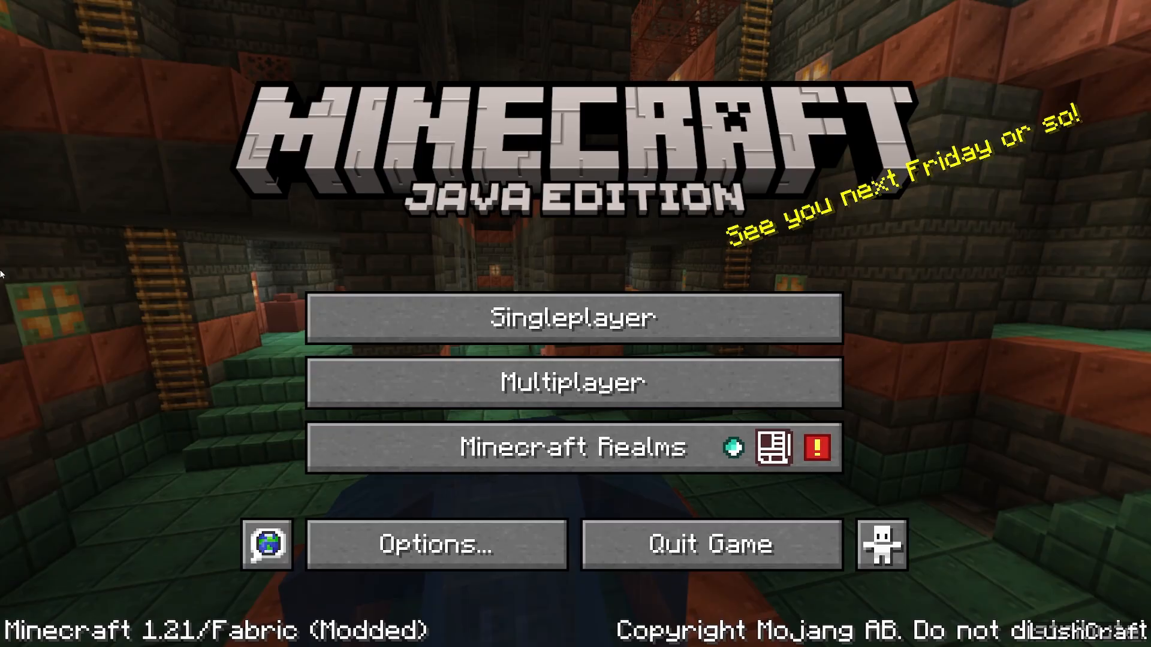
Step: Open the savanna world from Singleplayer, then pause the game with Escape
{"action": "left_click", "coordinate": [575, 317]}
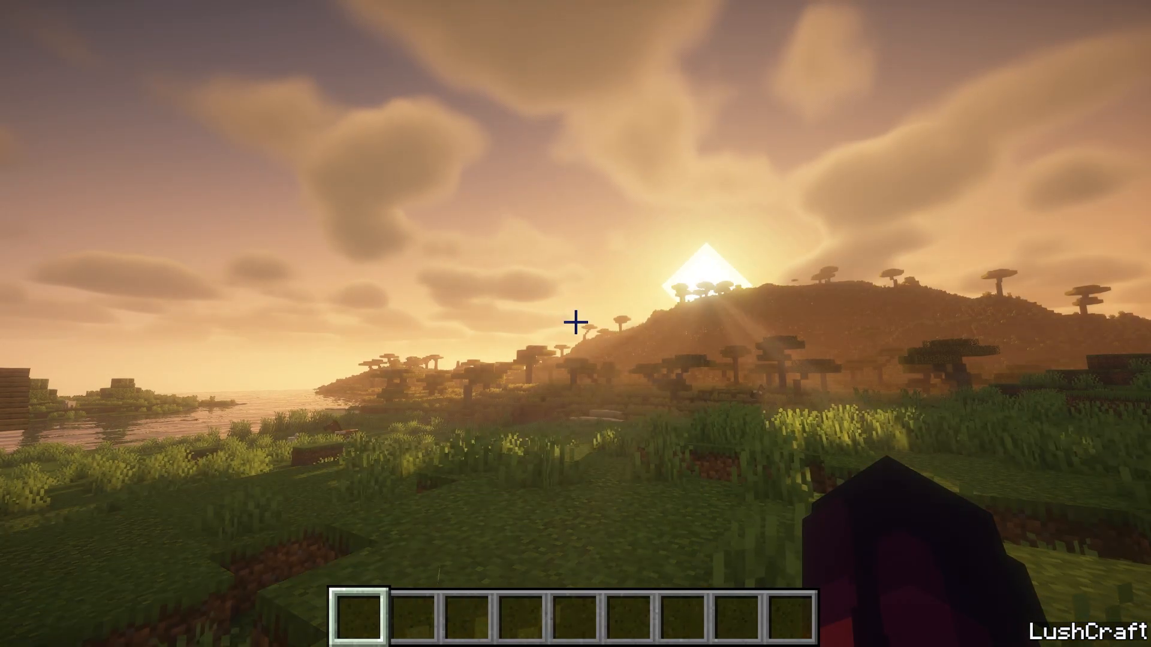
{"action": "mouse_move", "coordinate": [575, 323]}
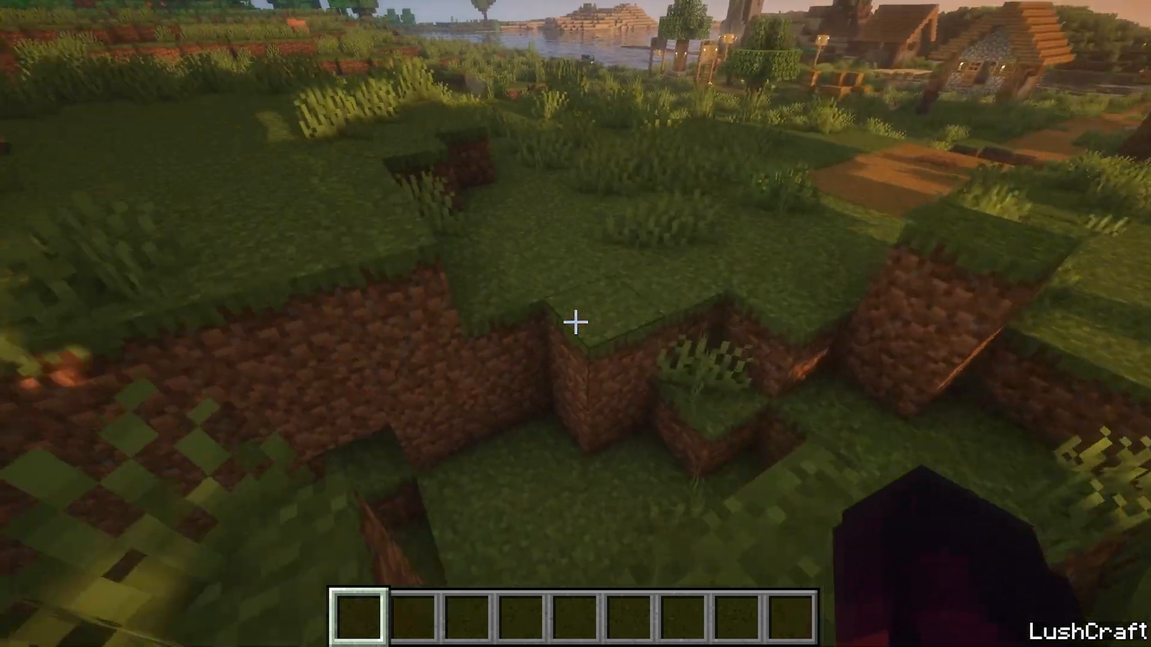
{"action": "mouse_move", "coordinate": [576, 323]}
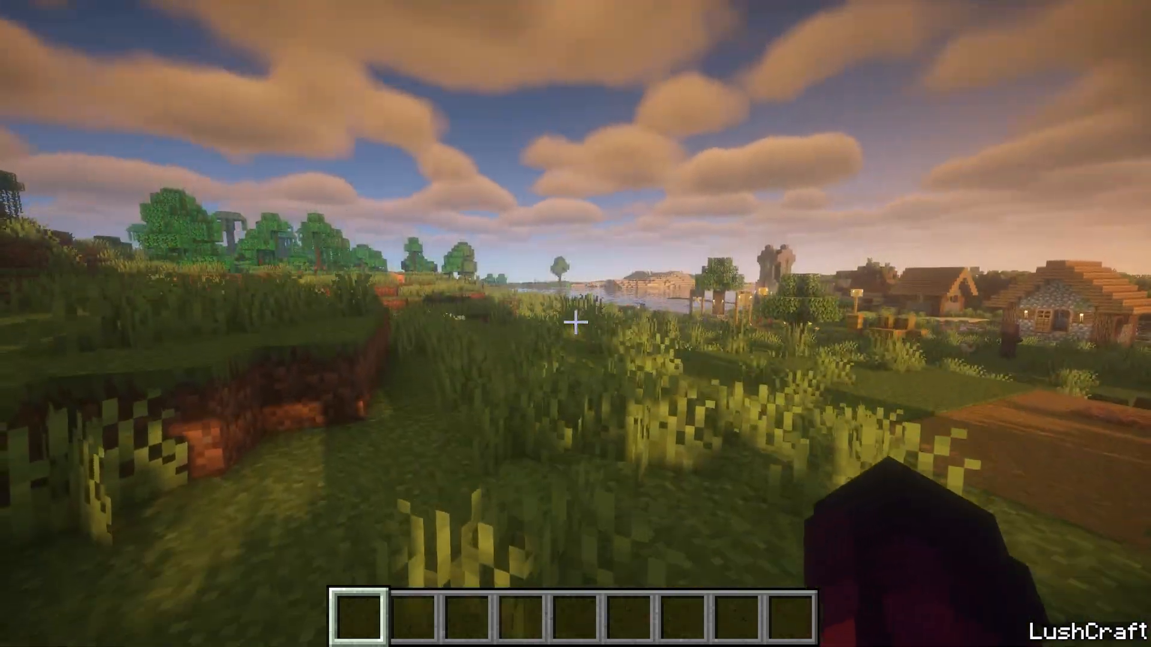
{"action": "key", "text": "Escape"}
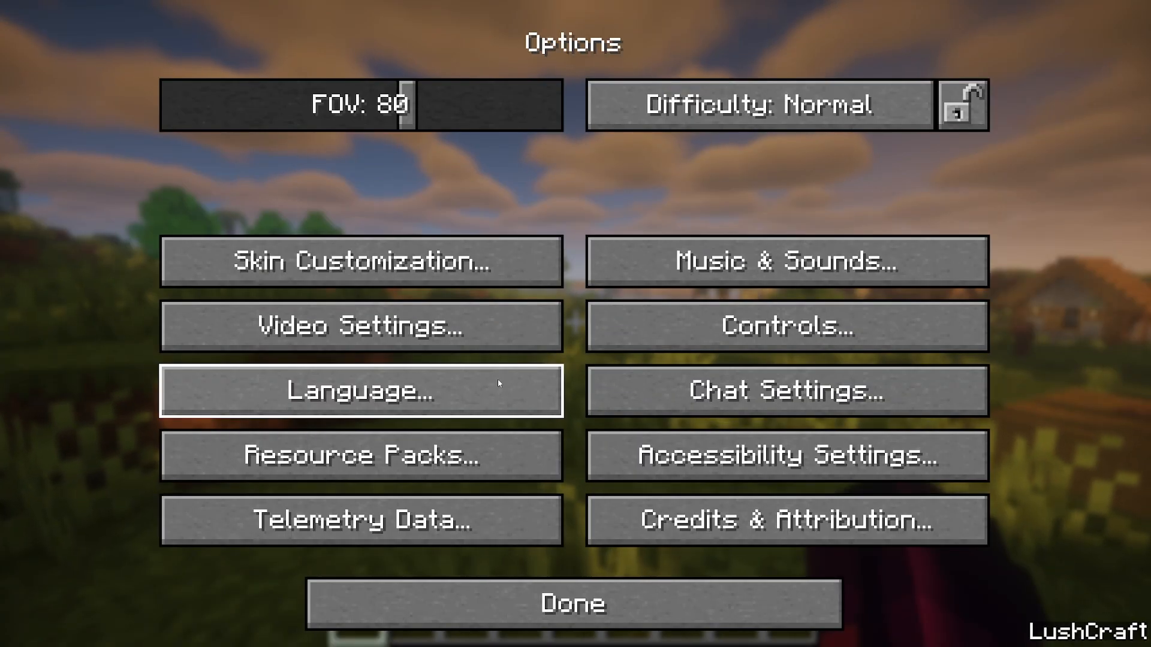
Step: Open Video Settings and the Shader Packs list to pick rethinking-voxels_r0.1-beta5.zip
{"action": "left_click", "coordinate": [360, 327]}
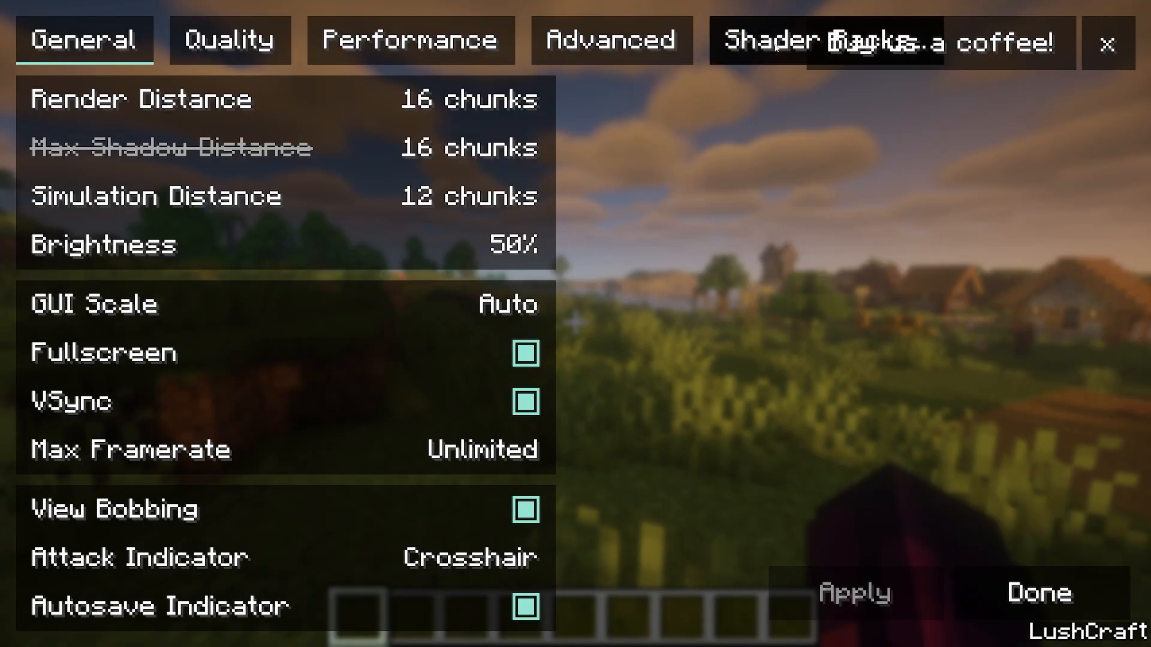
{"action": "left_click", "coordinate": [824, 40]}
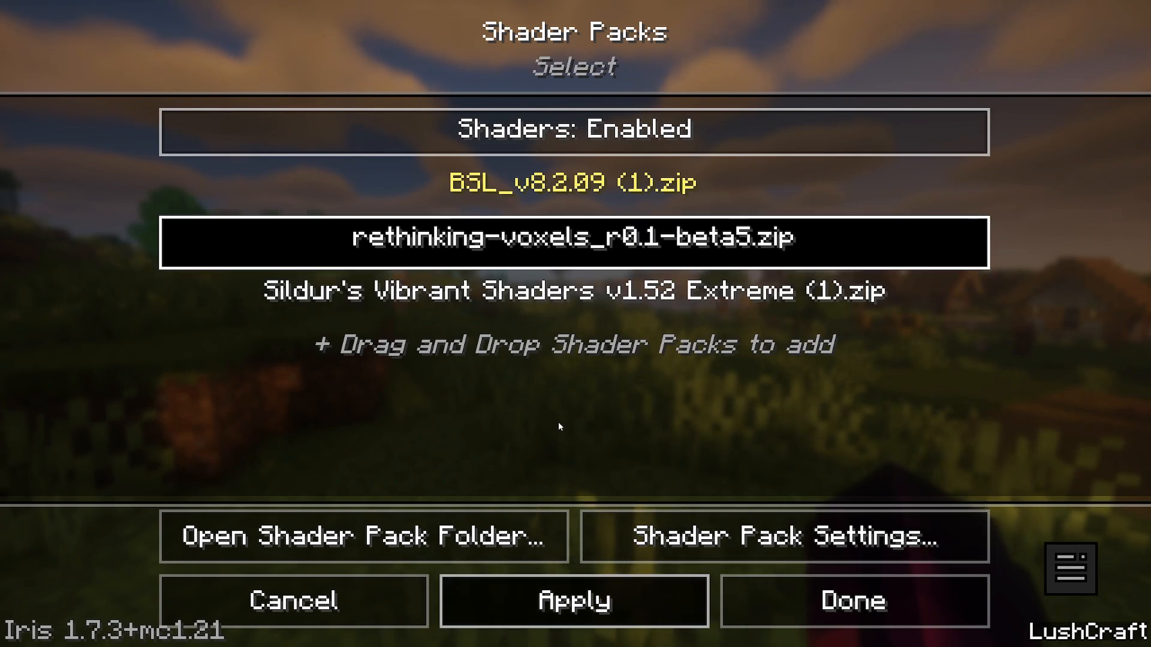
{"action": "mouse_move", "coordinate": [546, 403]}
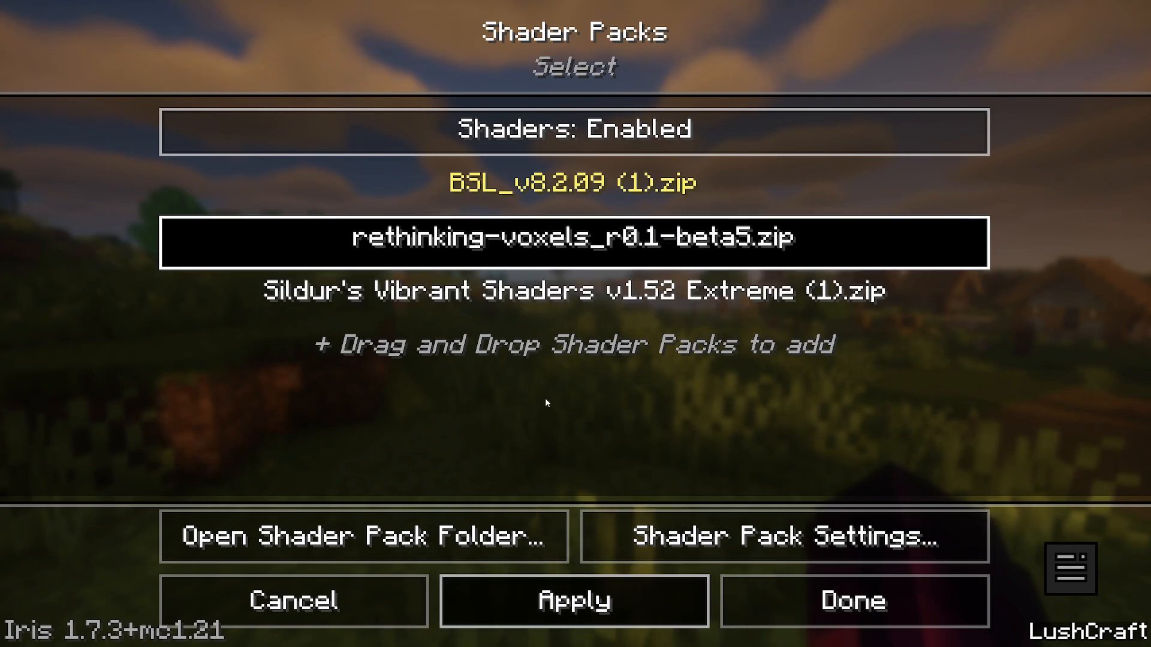
{"action": "mouse_move", "coordinate": [567, 396]}
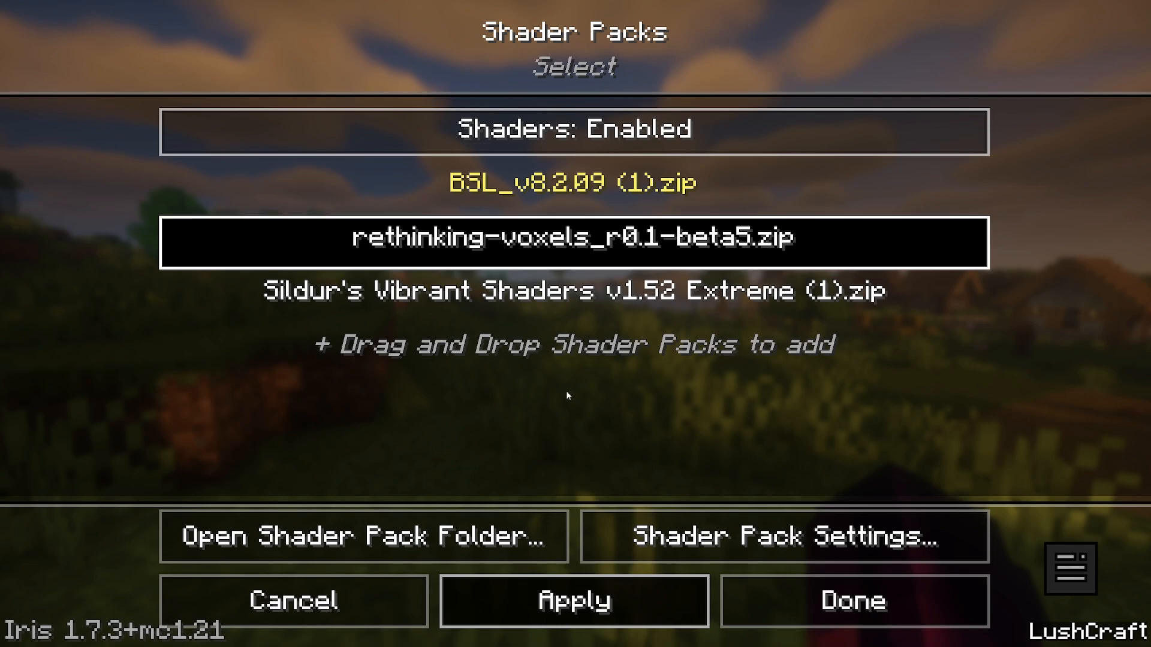
{"action": "mouse_move", "coordinate": [619, 490]}
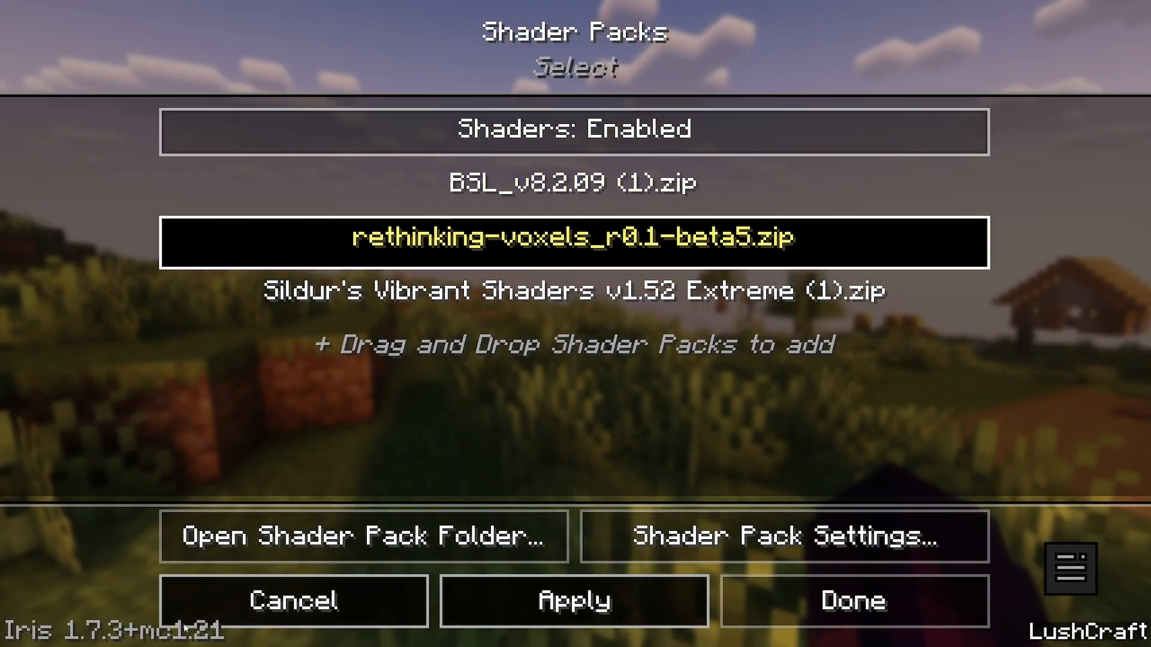
Step: Leave the shader menu and toggle the F3 debug overlay to confirm Iris and Sodium
{"action": "left_click", "coordinate": [853, 601]}
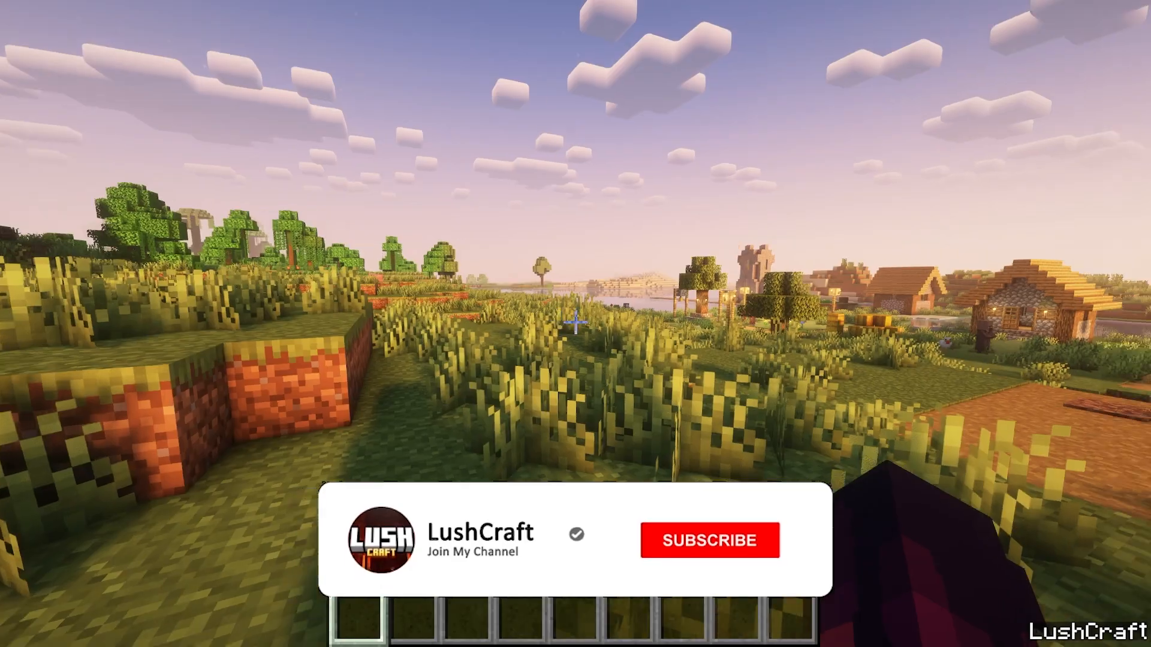
{"action": "left_click", "coordinate": [709, 540]}
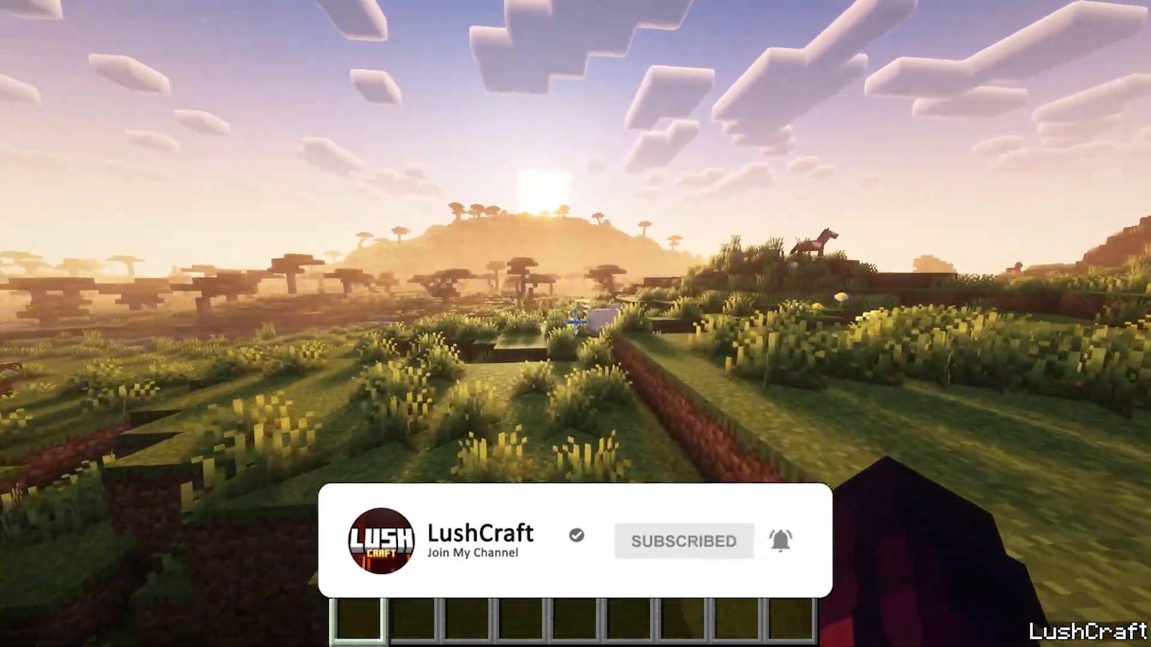
{"action": "key", "text": "F3"}
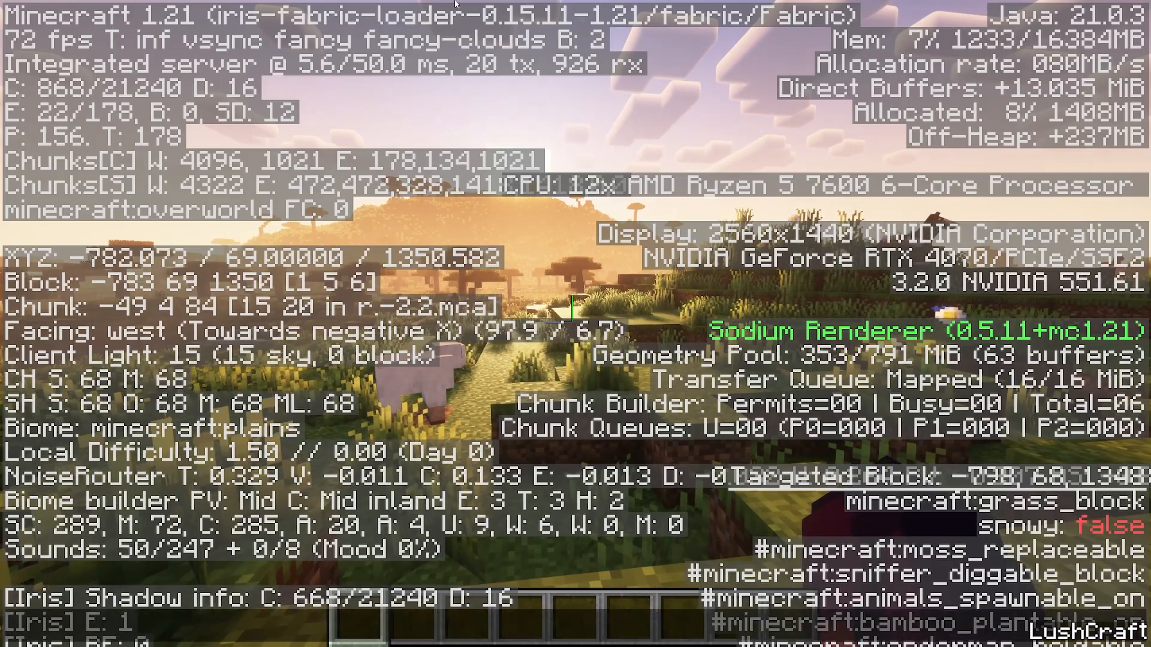
{"action": "key", "text": "F3"}
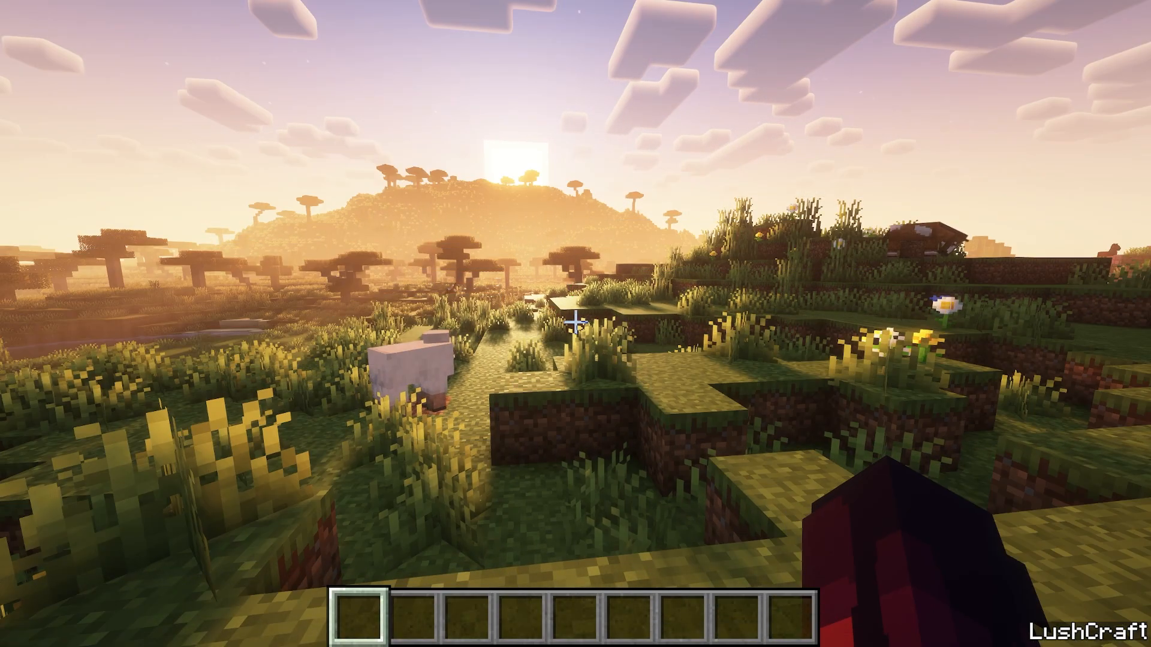
{"action": "mouse_move", "coordinate": [576, 324]}
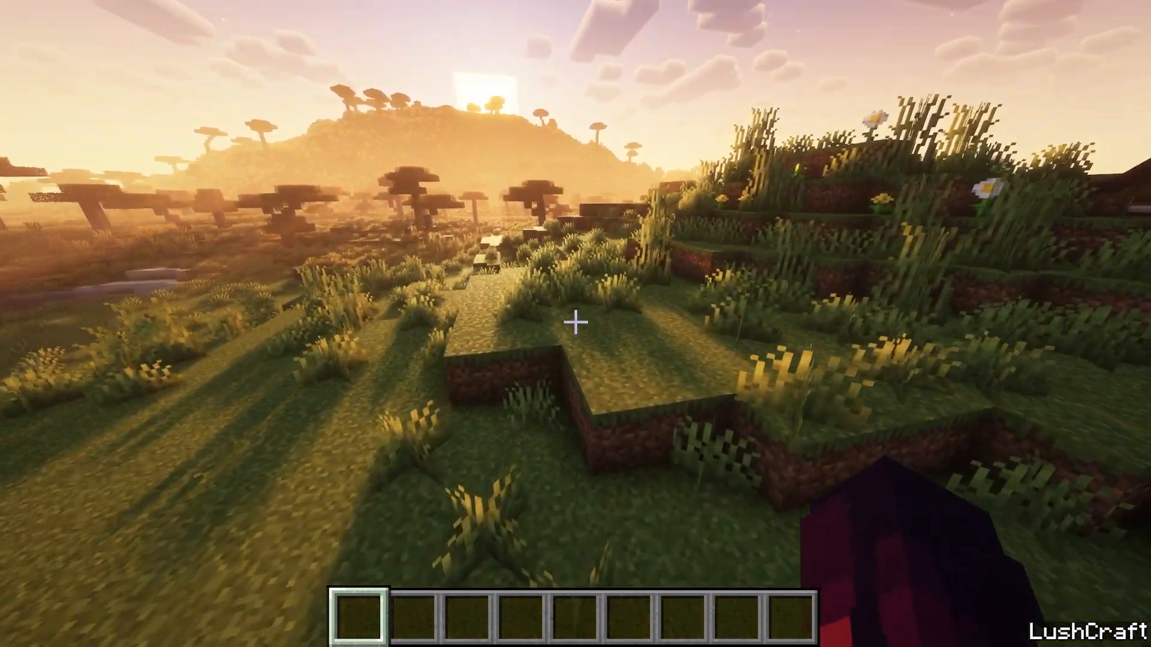
{"action": "mouse_move", "coordinate": [575, 323]}
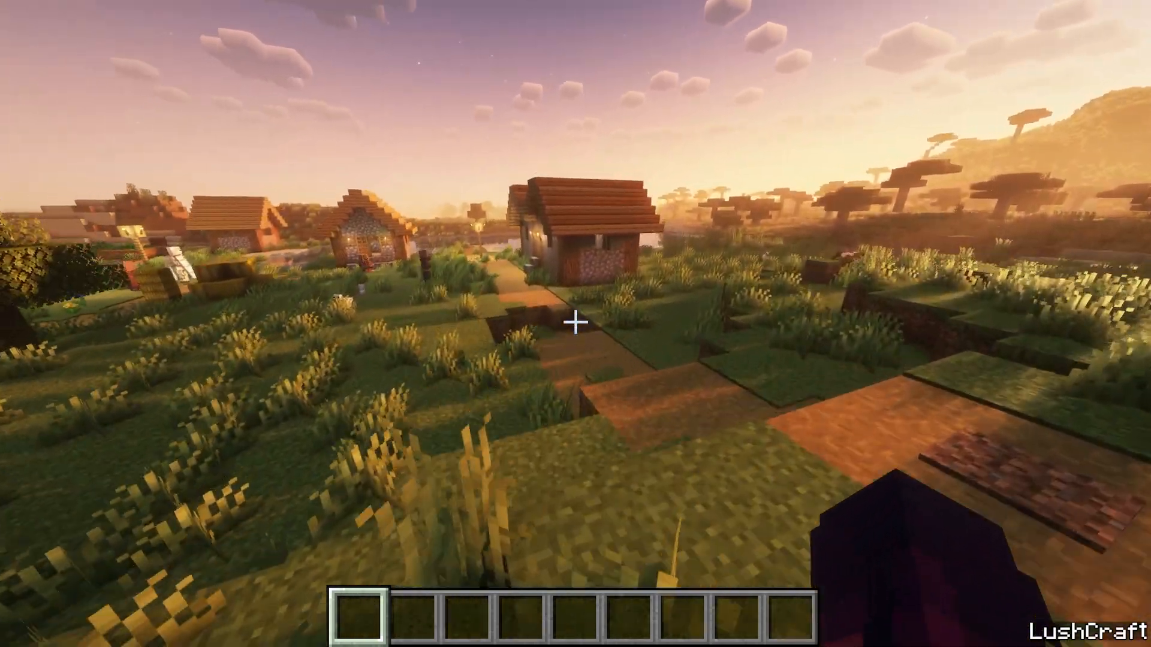
{"action": "mouse_move", "coordinate": [575, 324]}
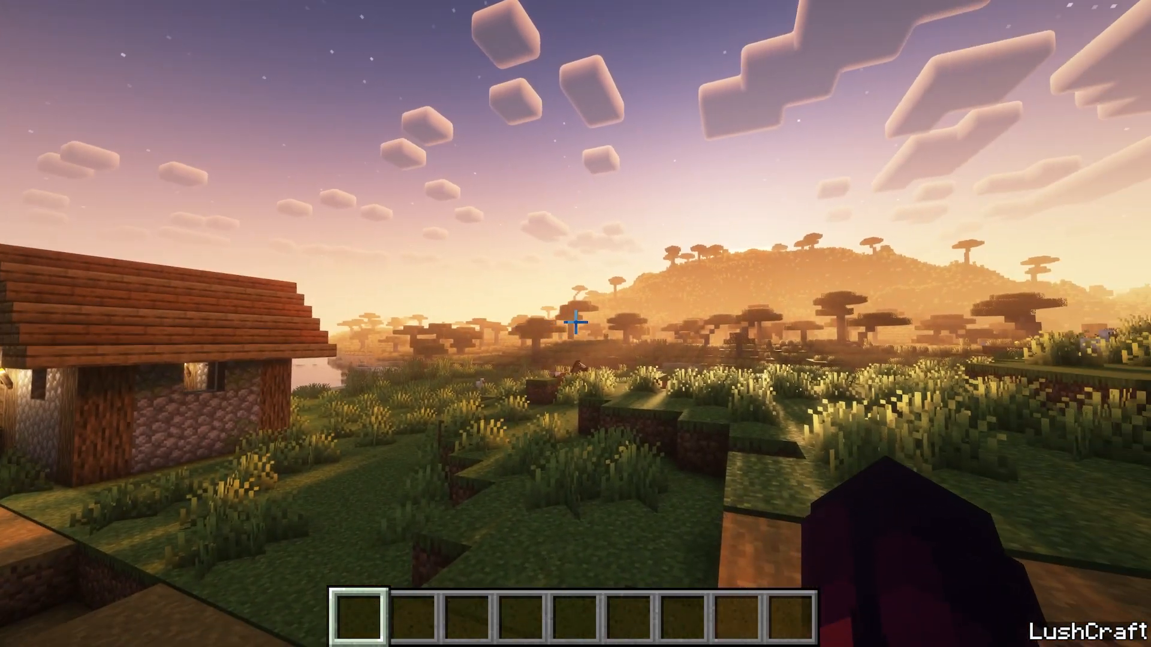
{"action": "mouse_move", "coordinate": [575, 323]}
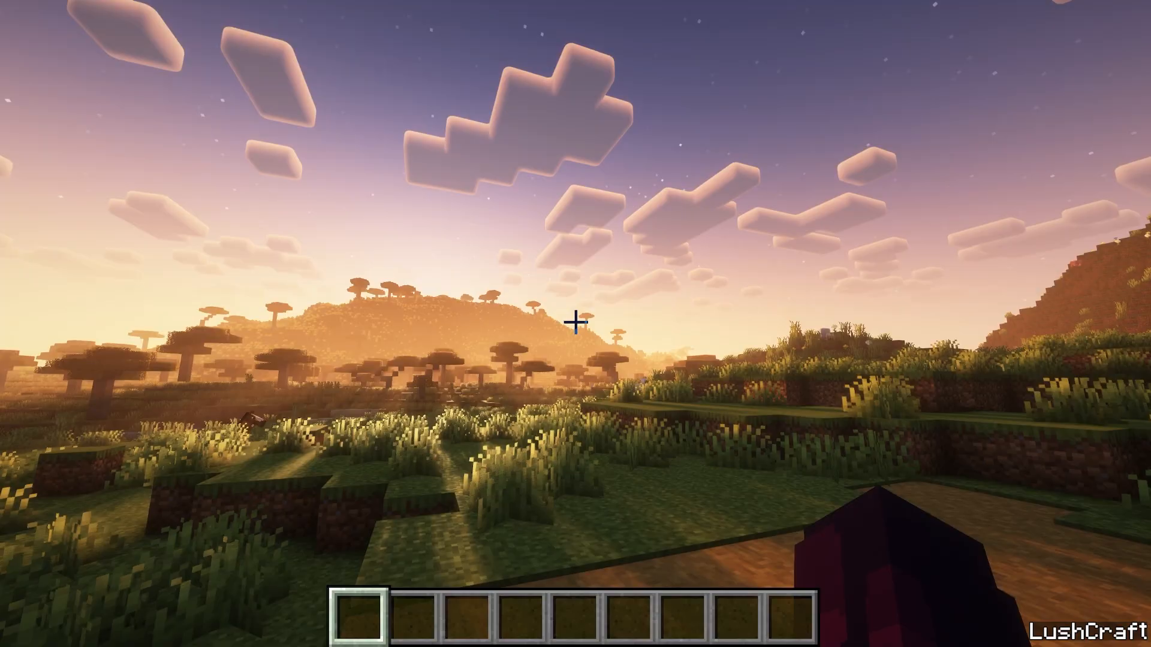